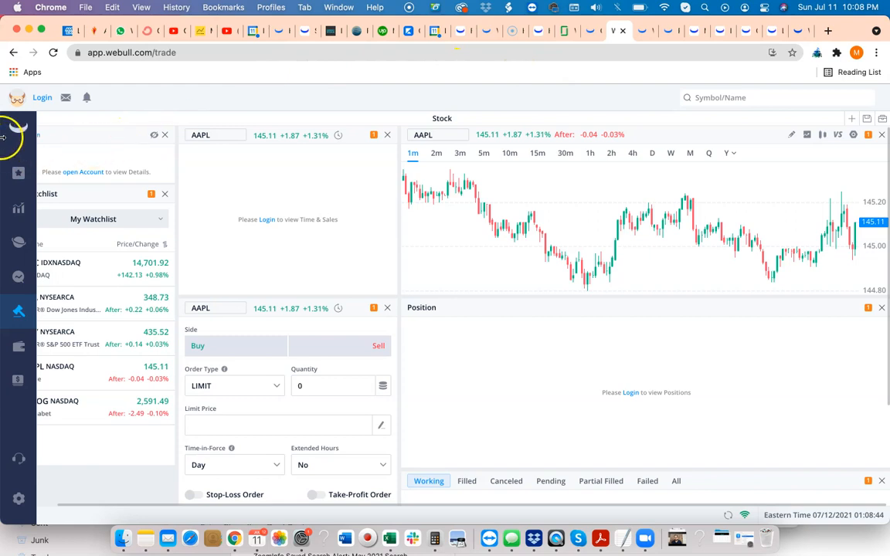
mouse_move(249, 312)
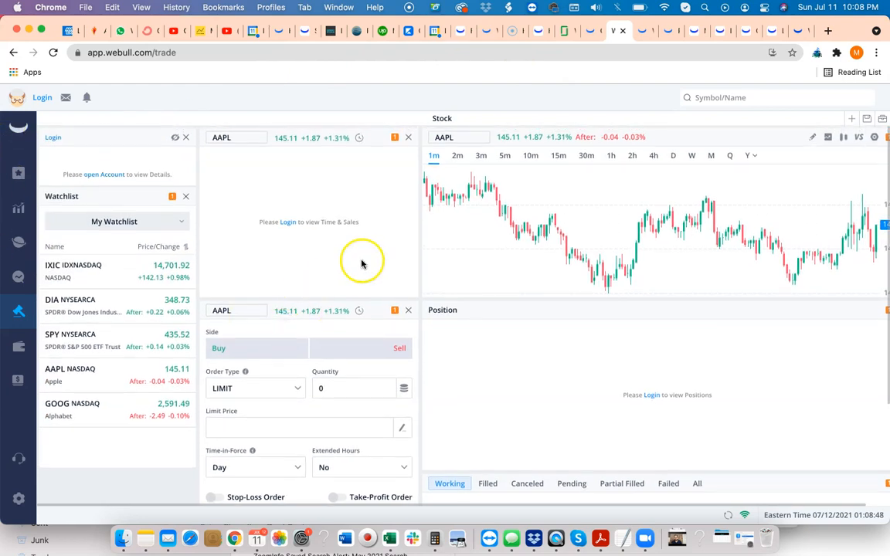
mouse_move(608, 355)
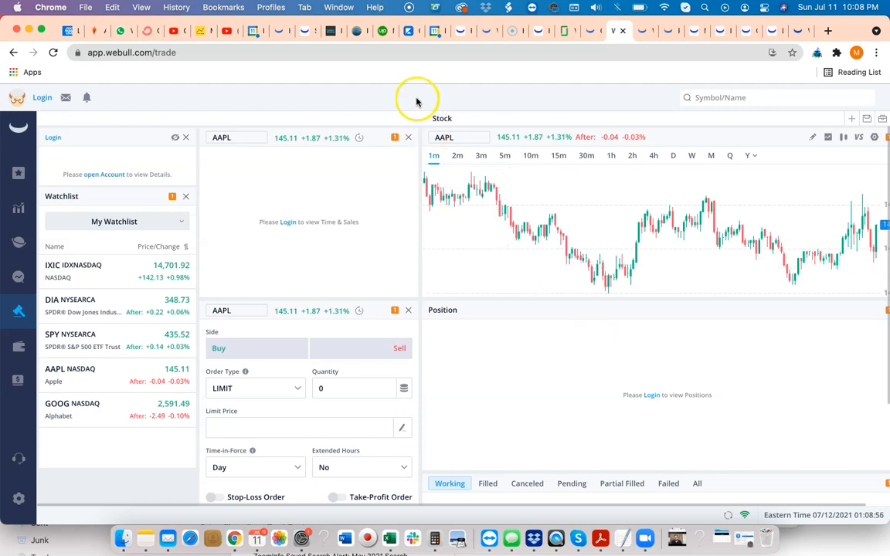
mouse_move(408, 93)
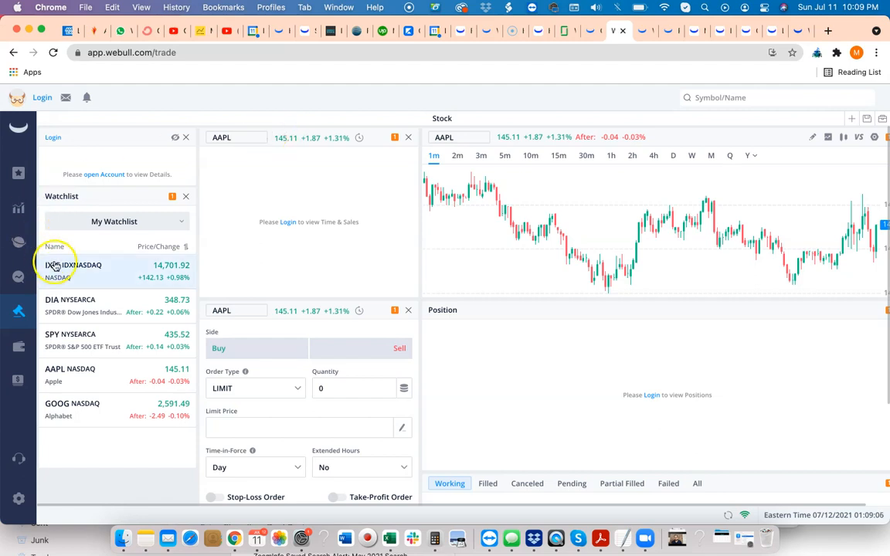
mouse_move(198, 121)
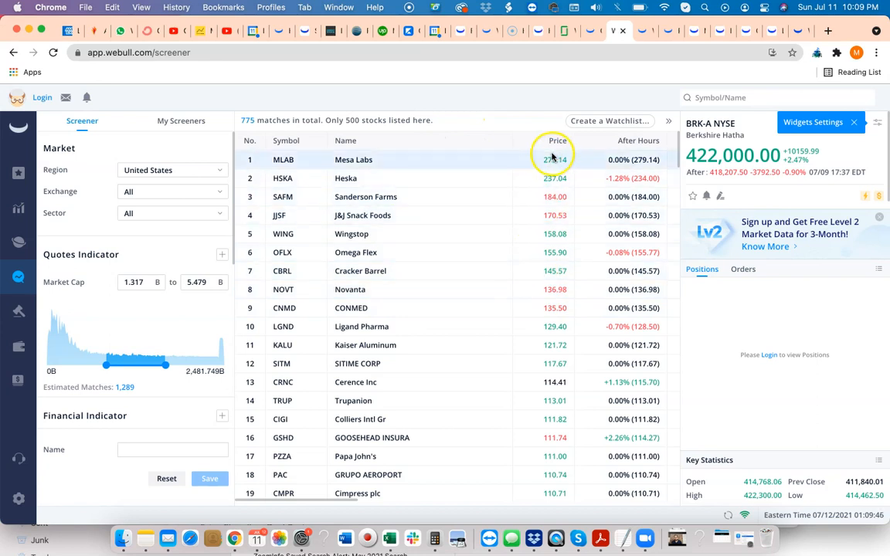
mouse_move(536, 334)
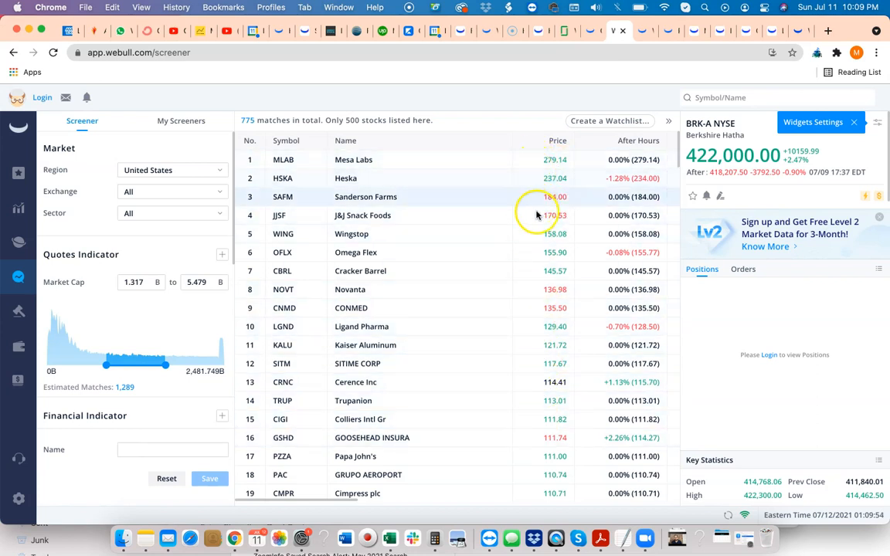
mouse_move(346, 290)
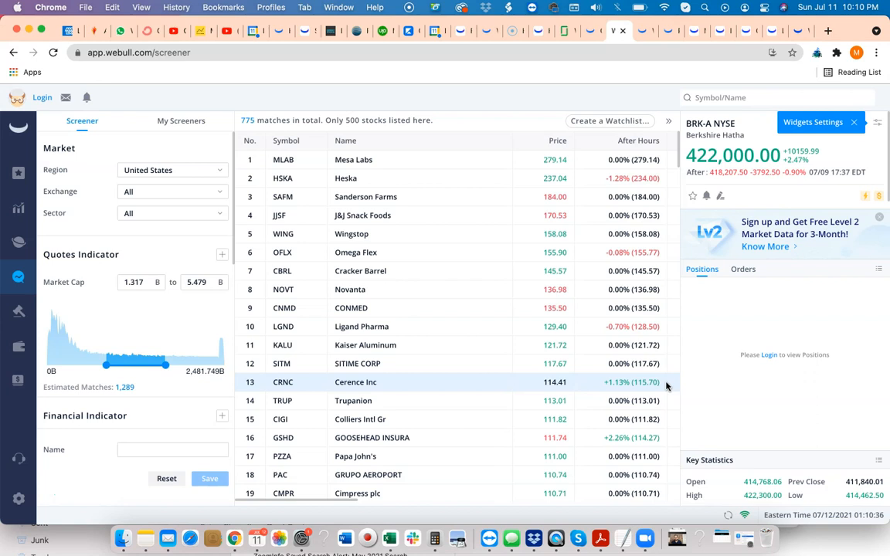
mouse_move(673, 386)
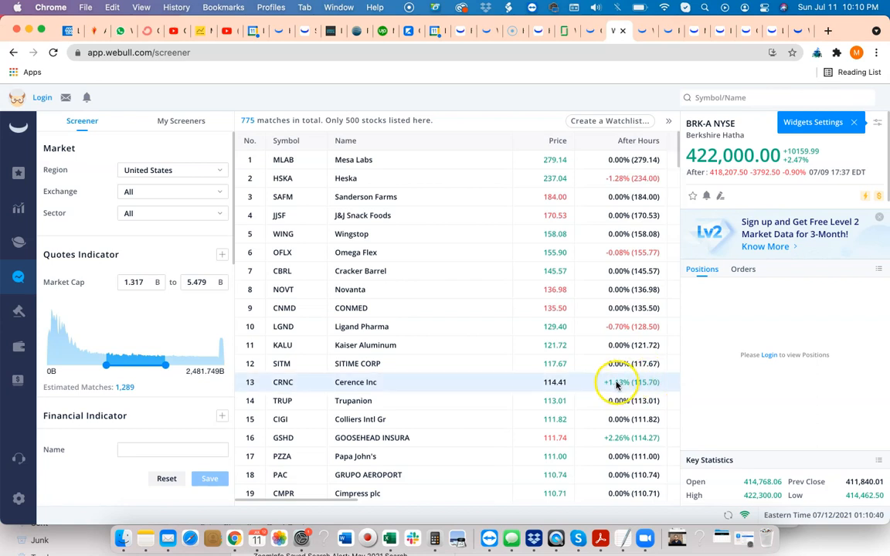
mouse_move(487, 395)
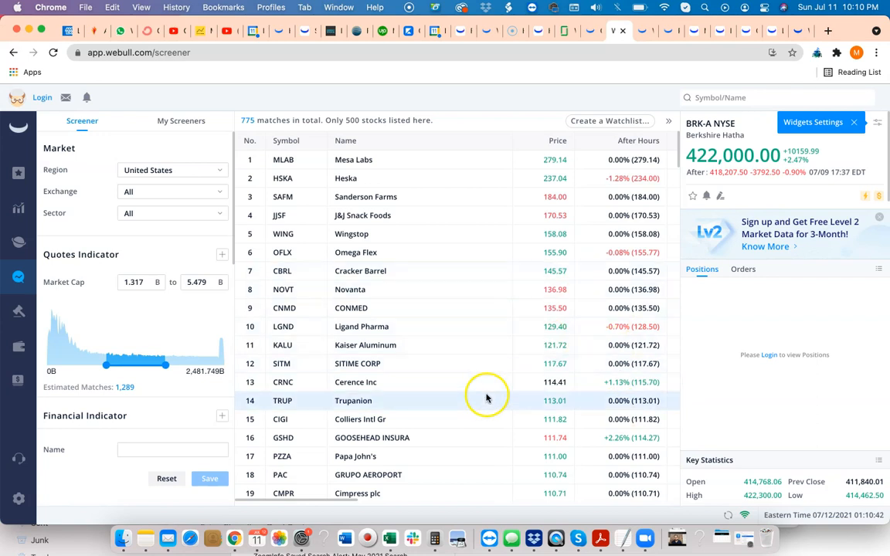
mouse_move(14, 121)
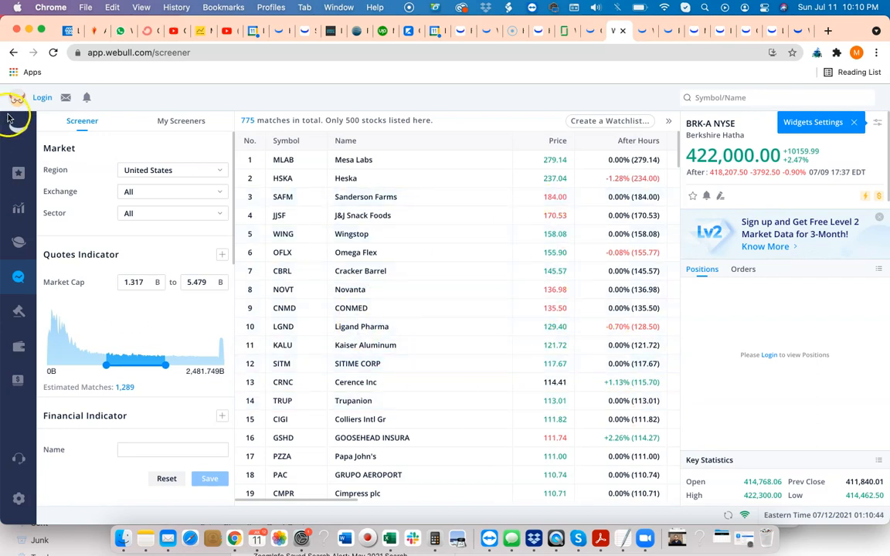
mouse_move(351, 65)
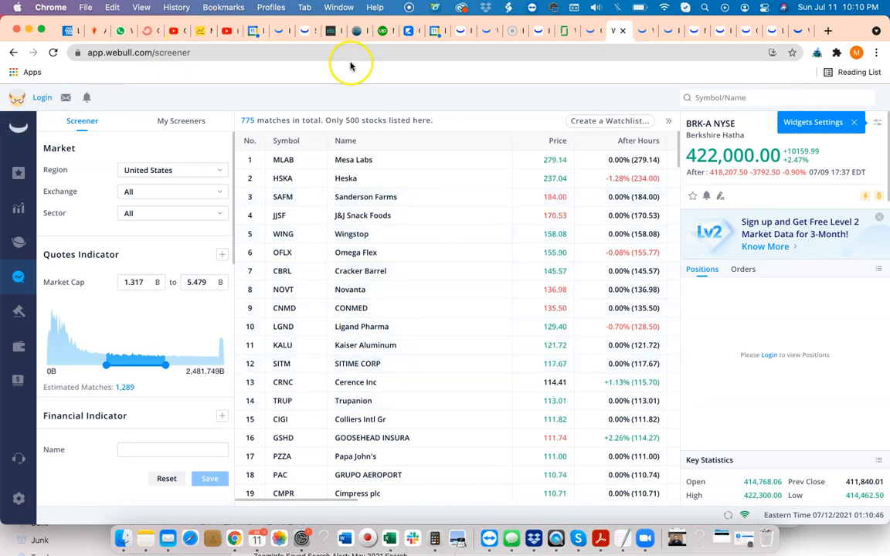
Glance at the webull.com promo page and return to the stock screener results
left_click(522, 31)
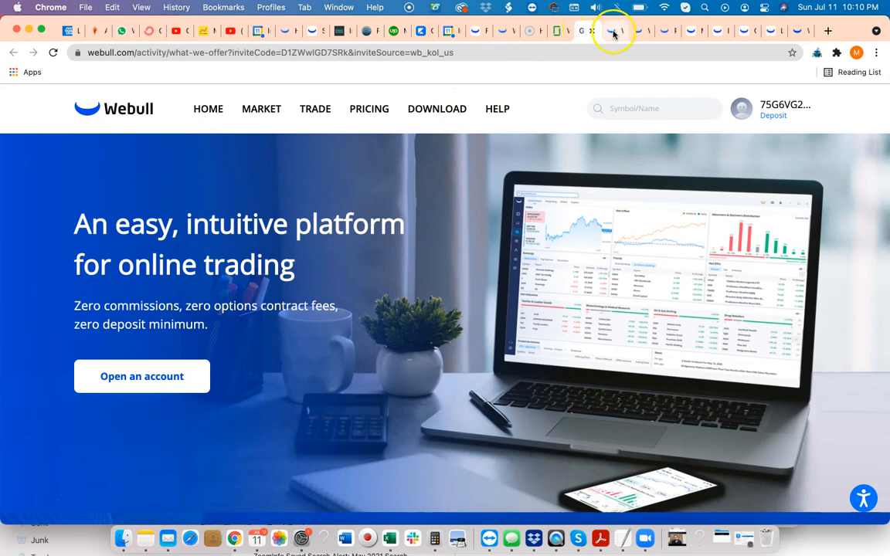
left_click(612, 32)
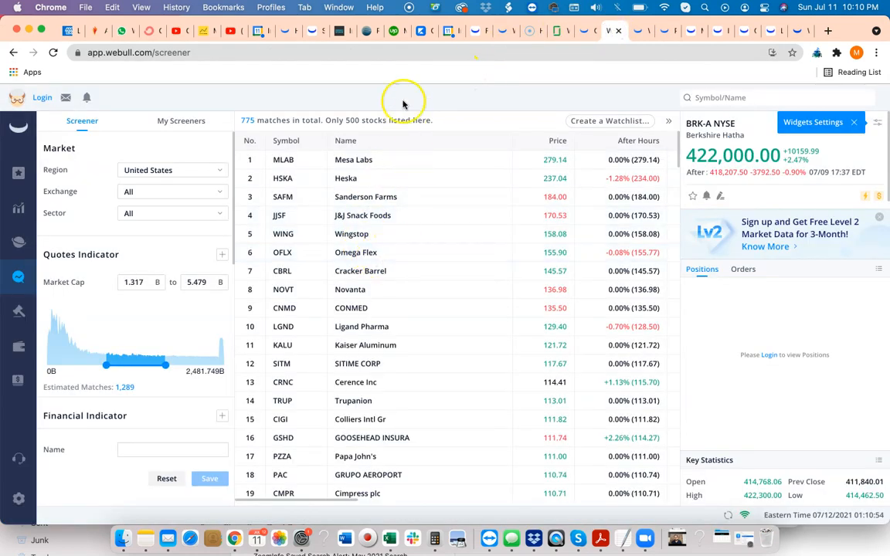
mouse_move(402, 87)
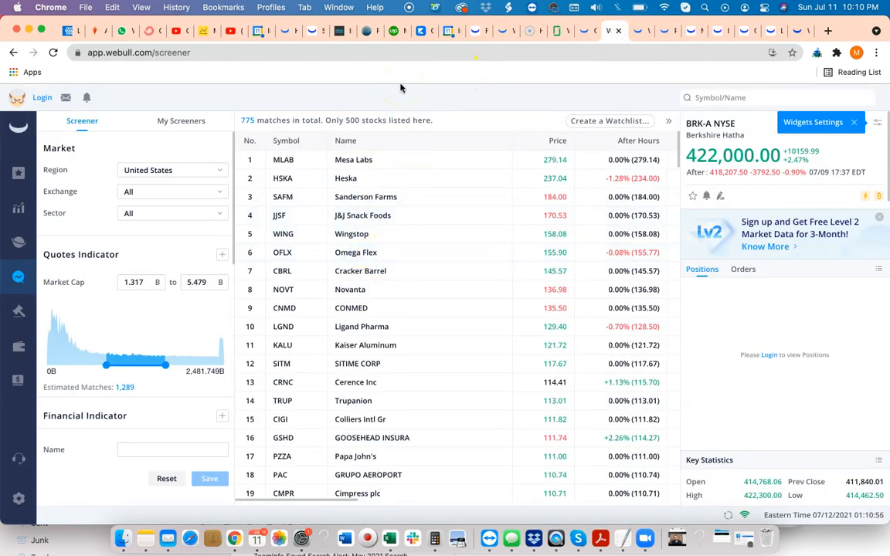
mouse_move(516, 131)
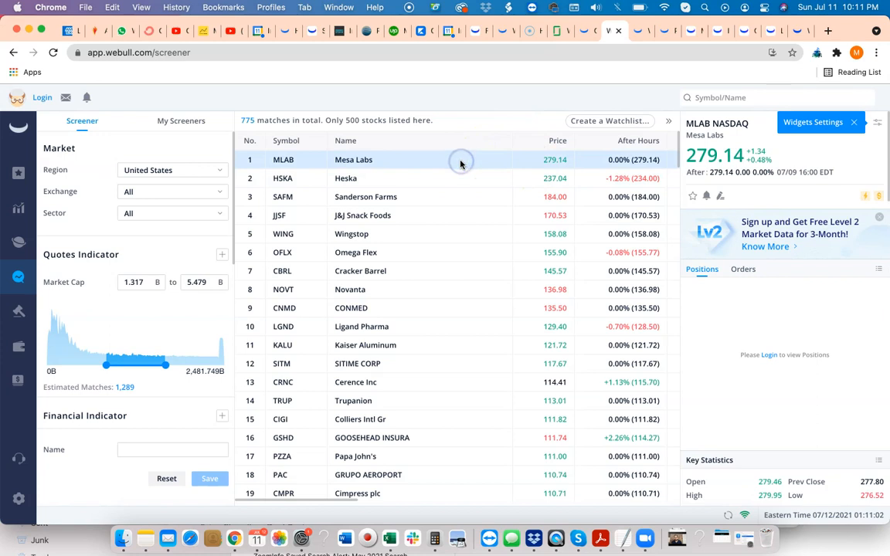
mouse_move(18, 312)
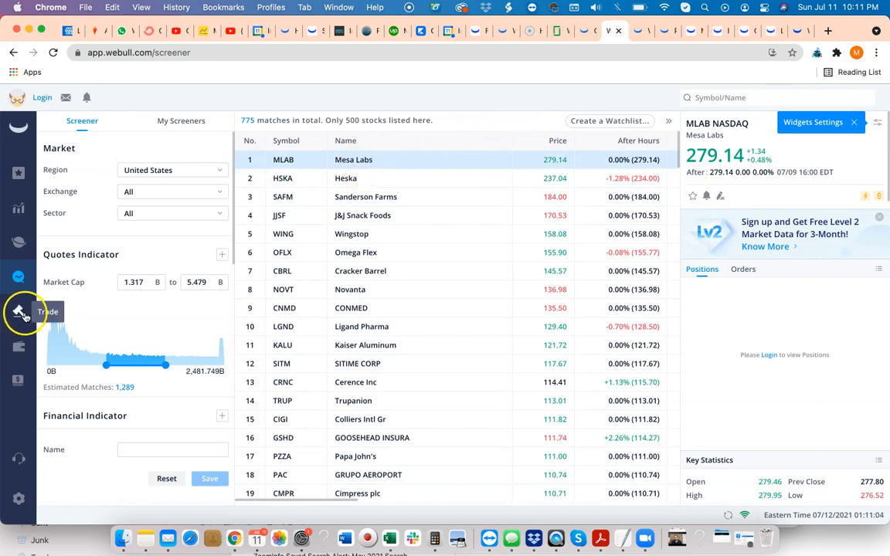
mouse_move(549, 167)
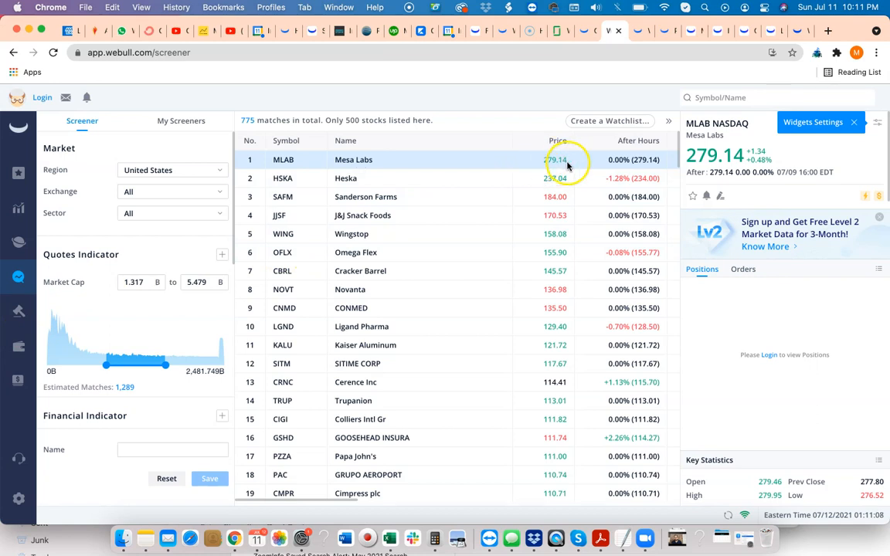
mouse_move(514, 130)
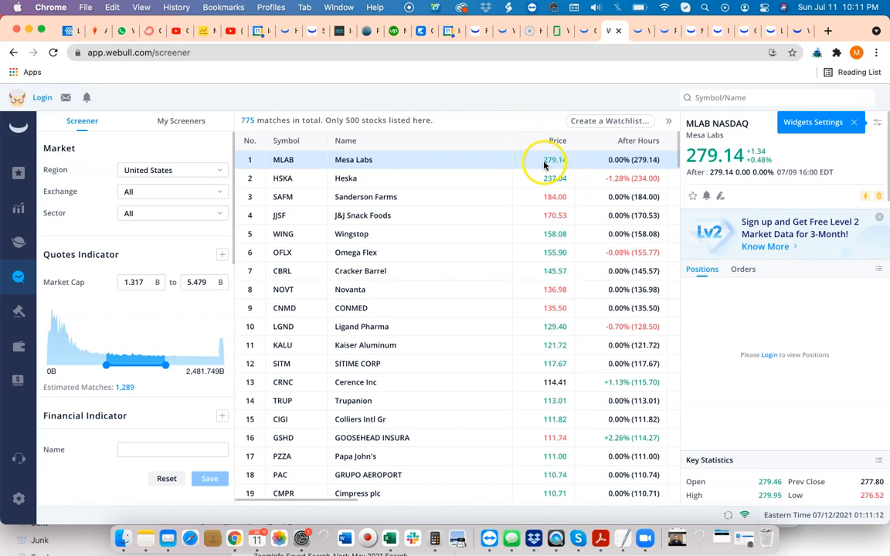
Show Mesa Labs (MLAB) stock page with its chart switched to 30-minute candles
left_click(352, 159)
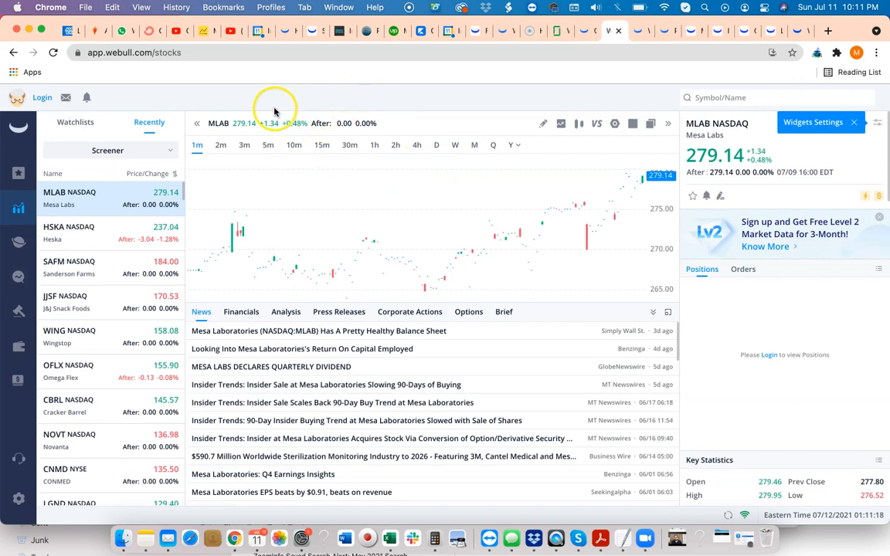
mouse_move(317, 137)
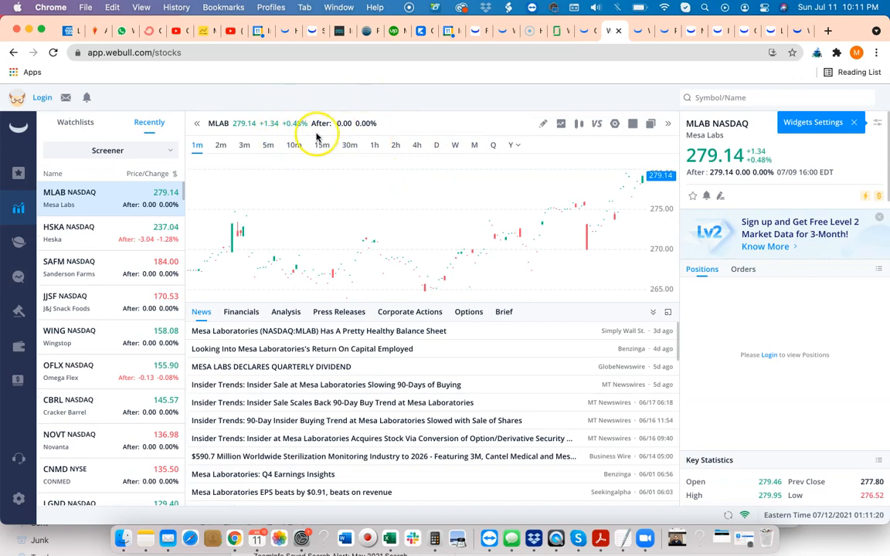
left_click(349, 145)
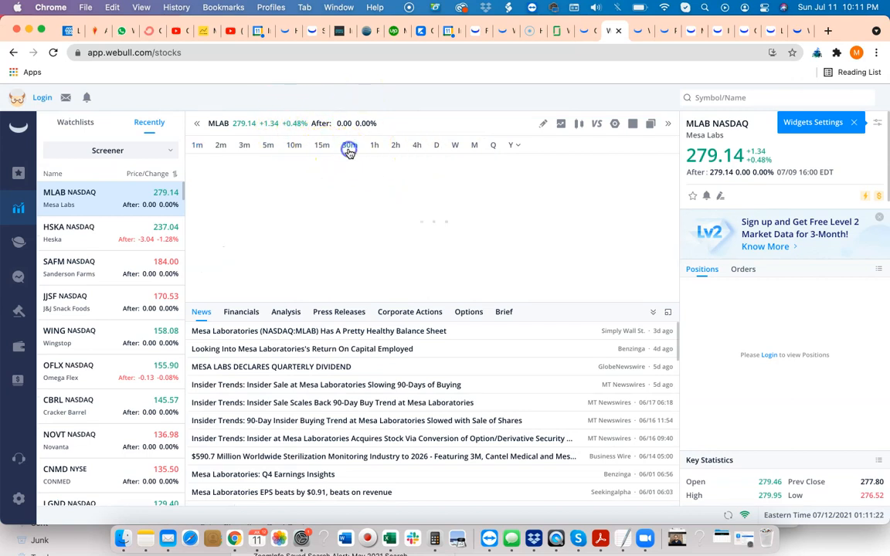
left_click(349, 146)
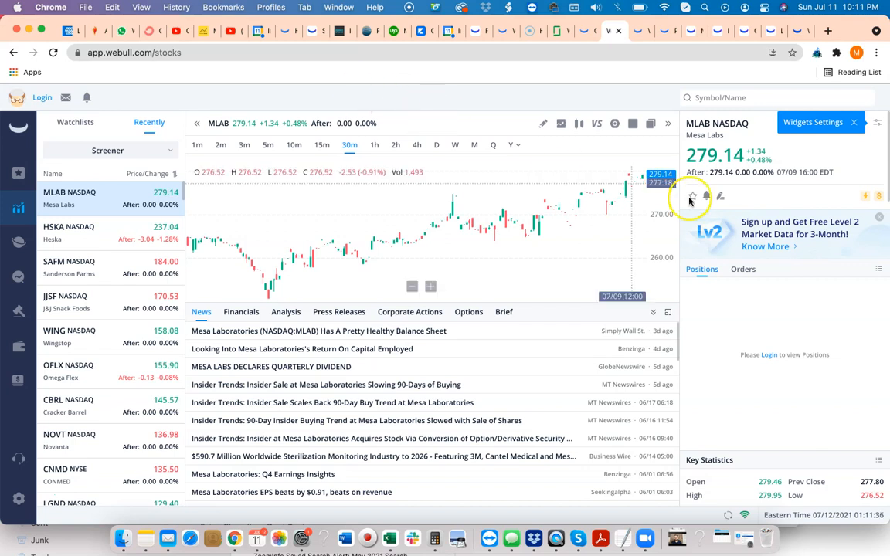
mouse_move(687, 167)
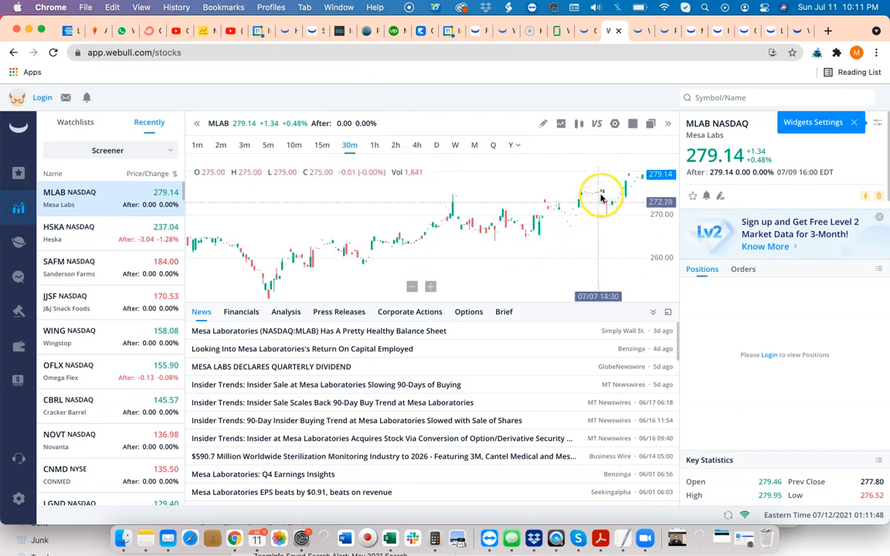
mouse_move(404, 105)
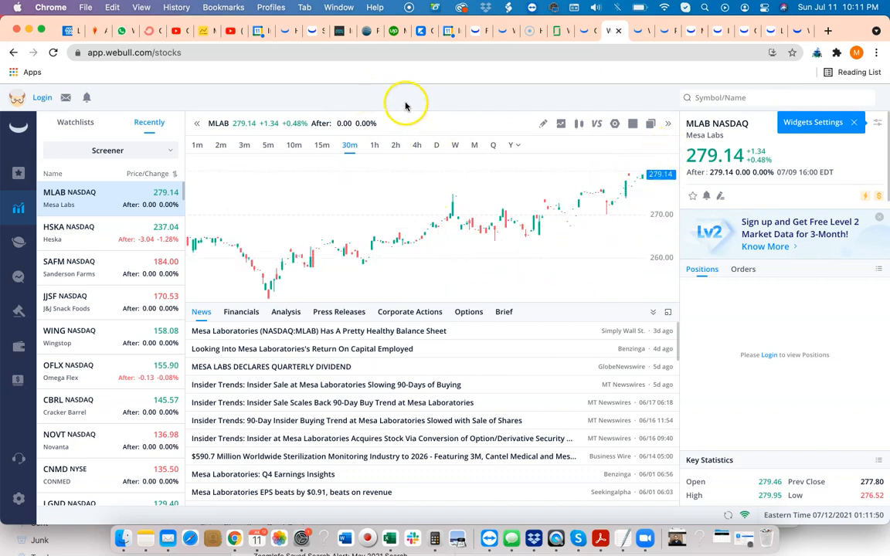
mouse_move(394, 97)
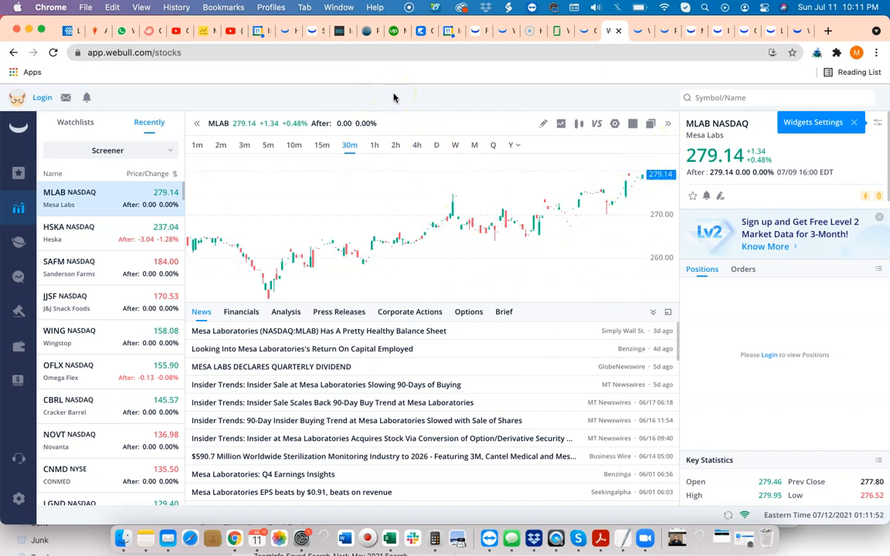
mouse_move(390, 102)
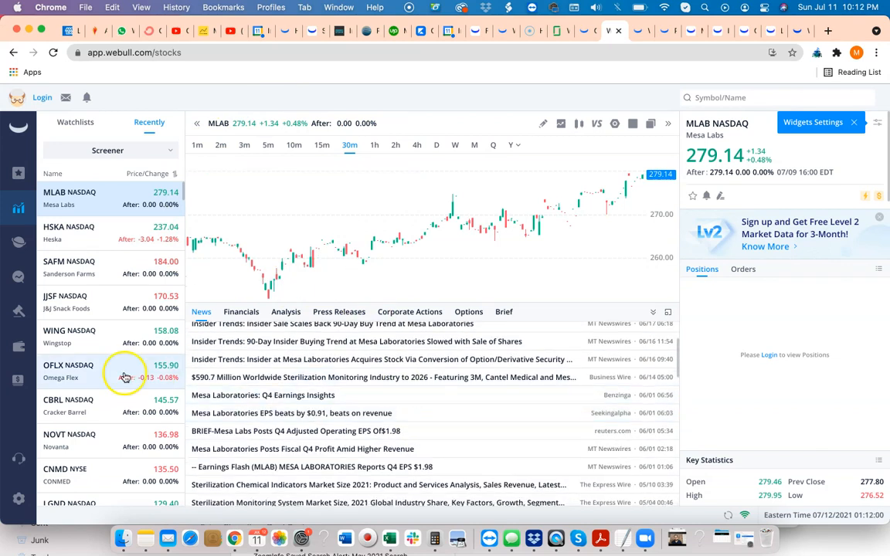
mouse_move(190, 102)
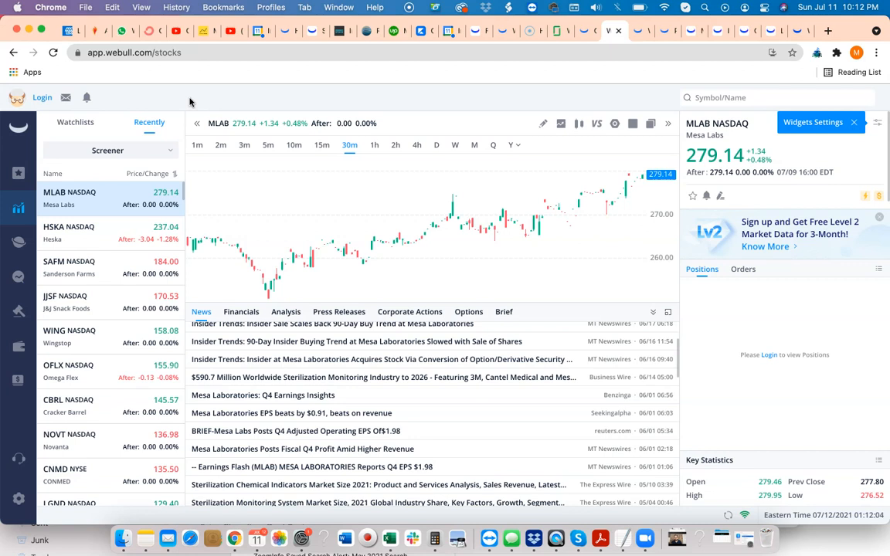
mouse_move(16, 241)
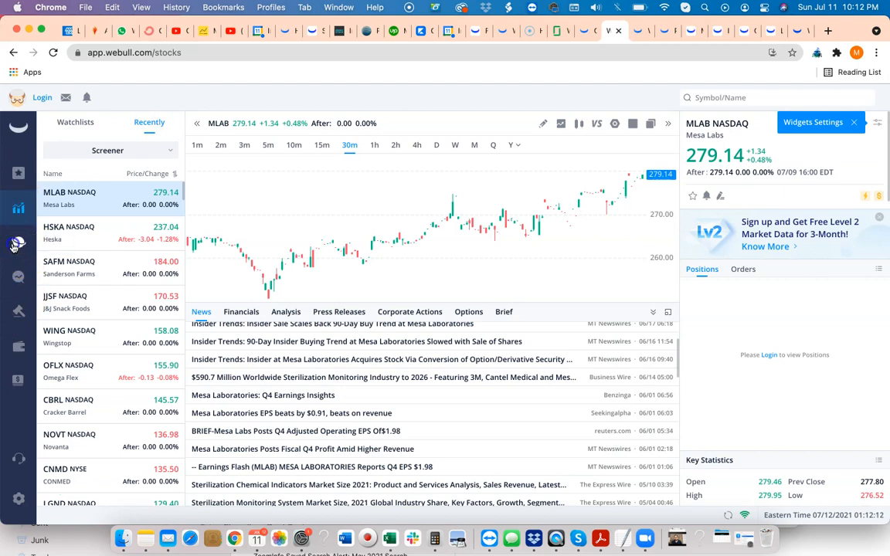
Return from the stock page to the screener list with Mesa Labs at the top
left_click(15, 241)
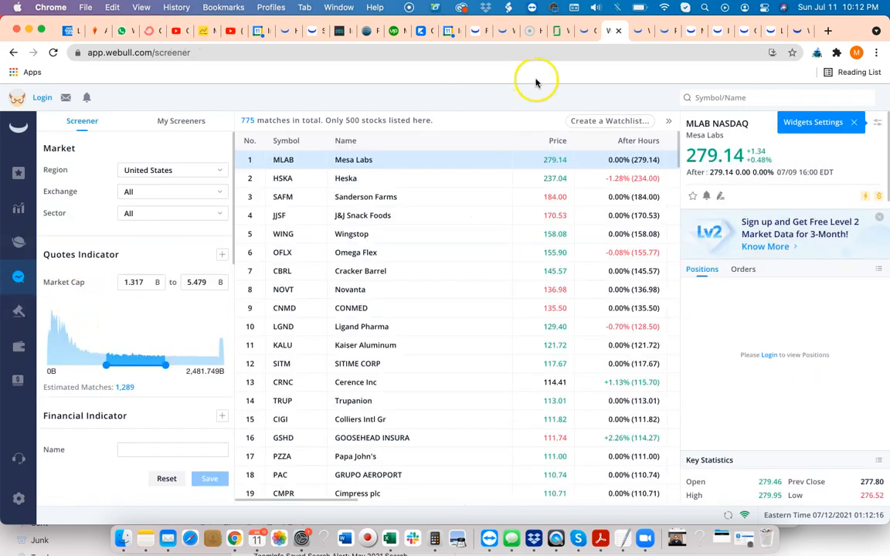
mouse_move(584, 31)
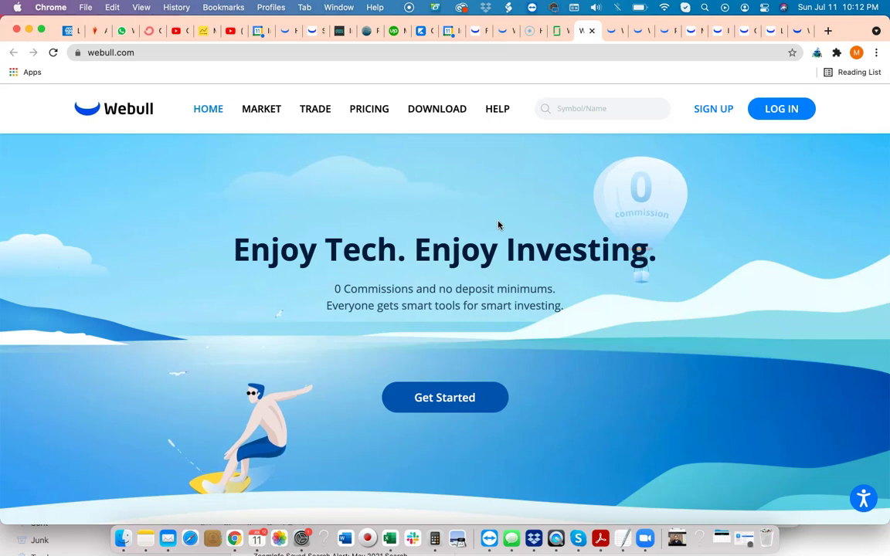
scroll("down", 3)
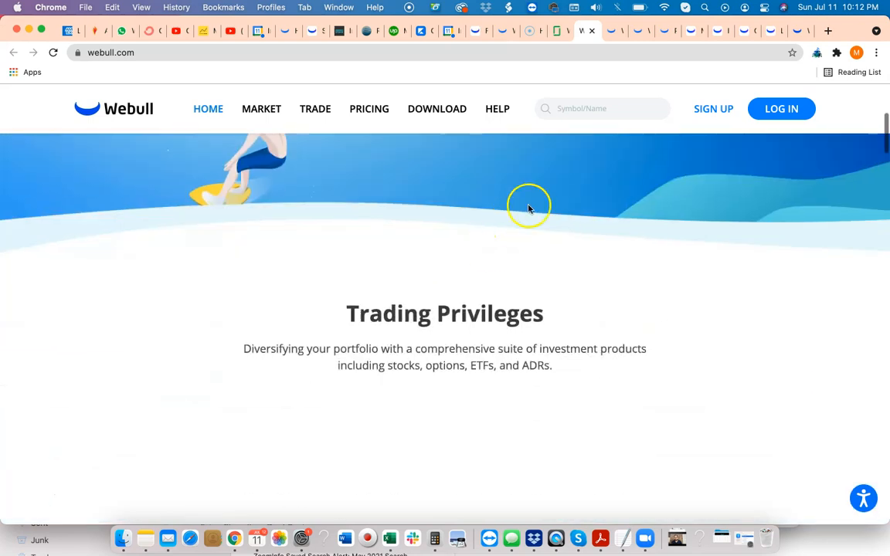
scroll("down", 3)
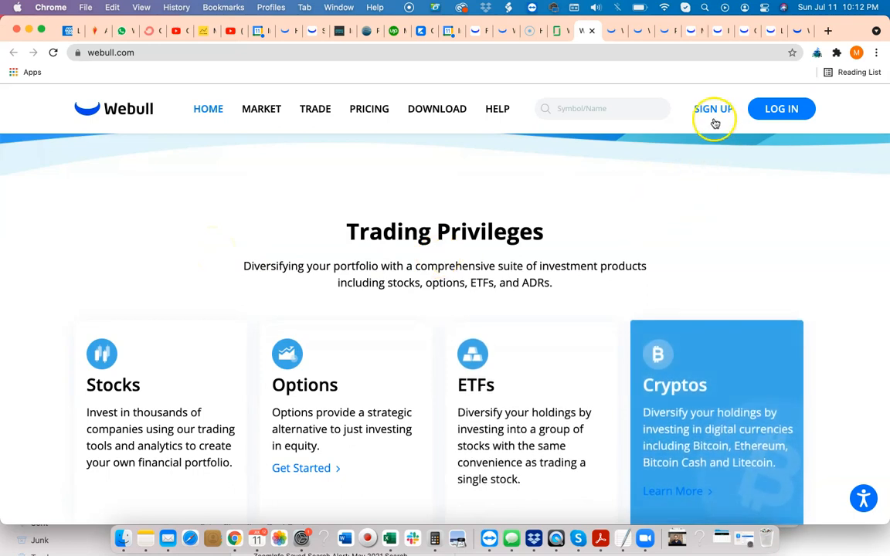
left_click(714, 108)
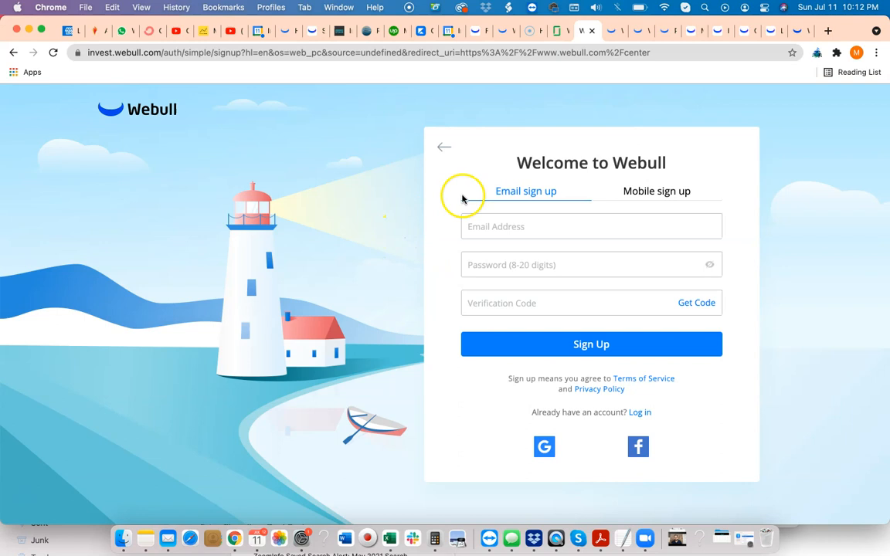
left_click(513, 225)
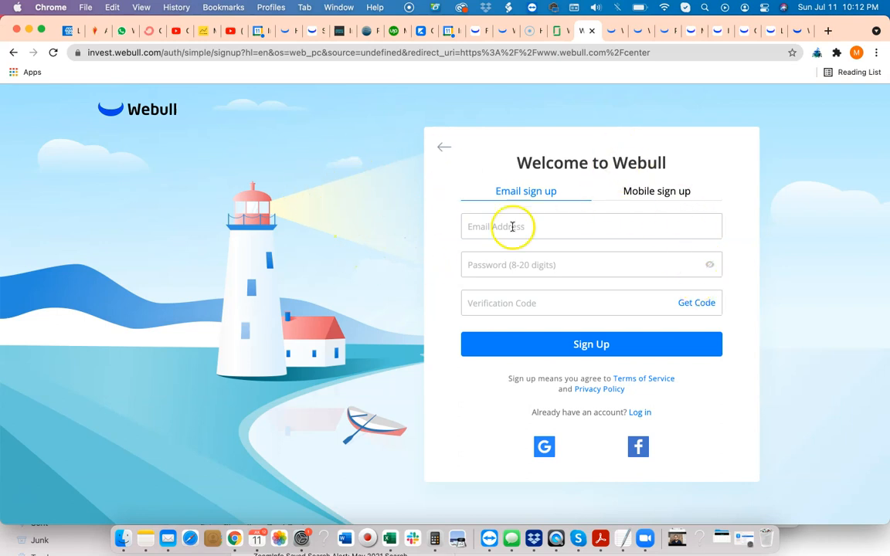
mouse_move(437, 155)
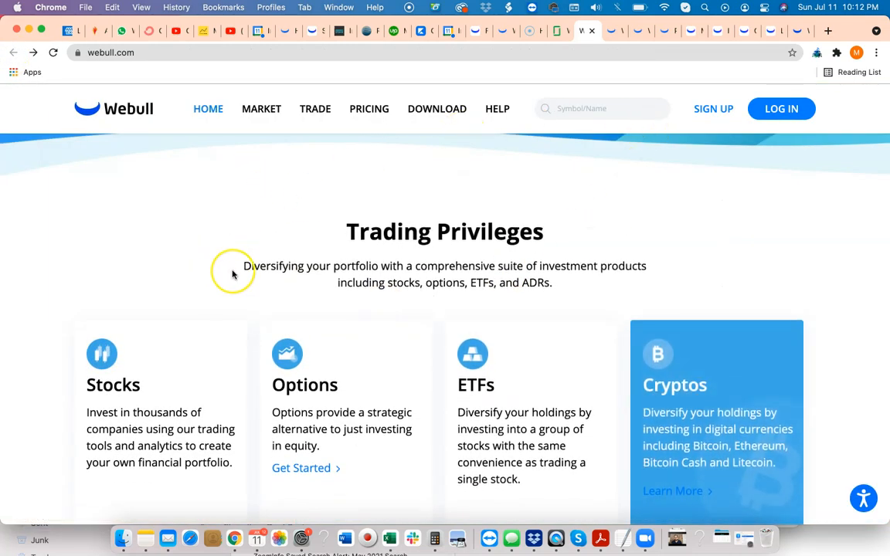
scroll("down", 3)
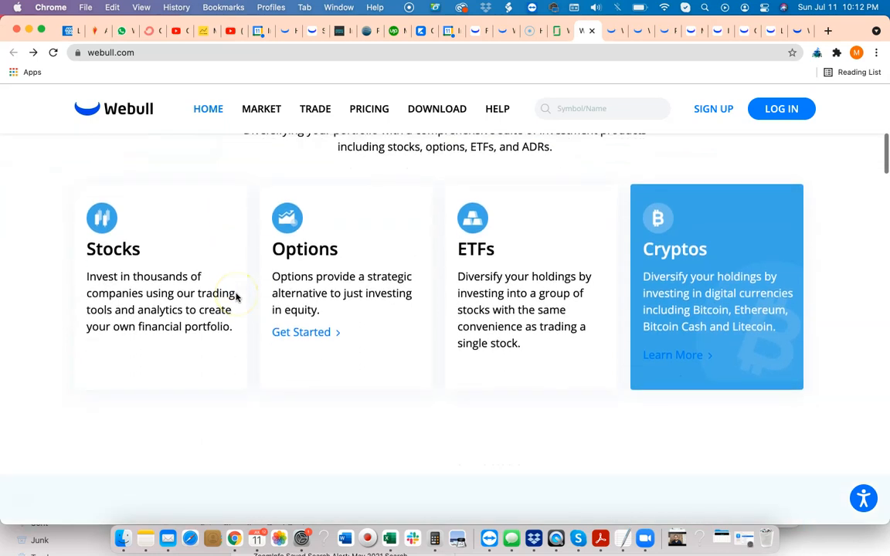
scroll("up", 3)
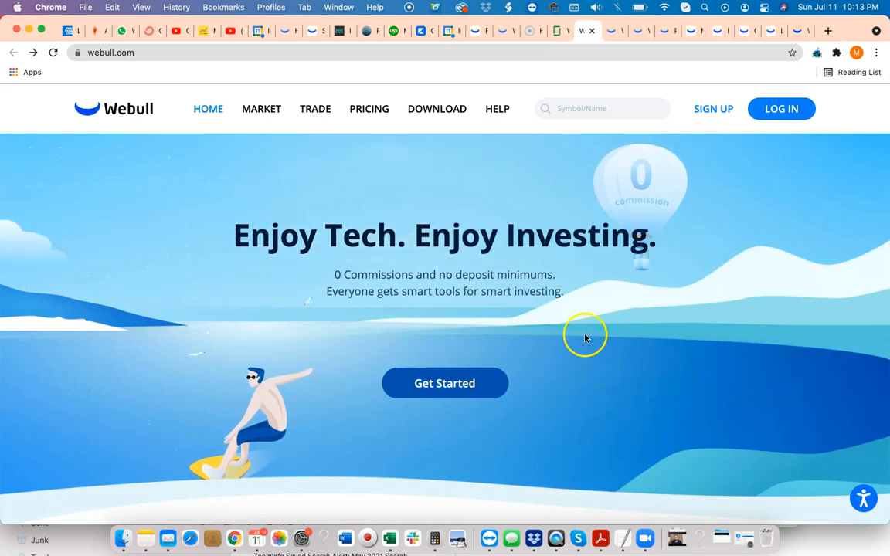
scroll("down", 3)
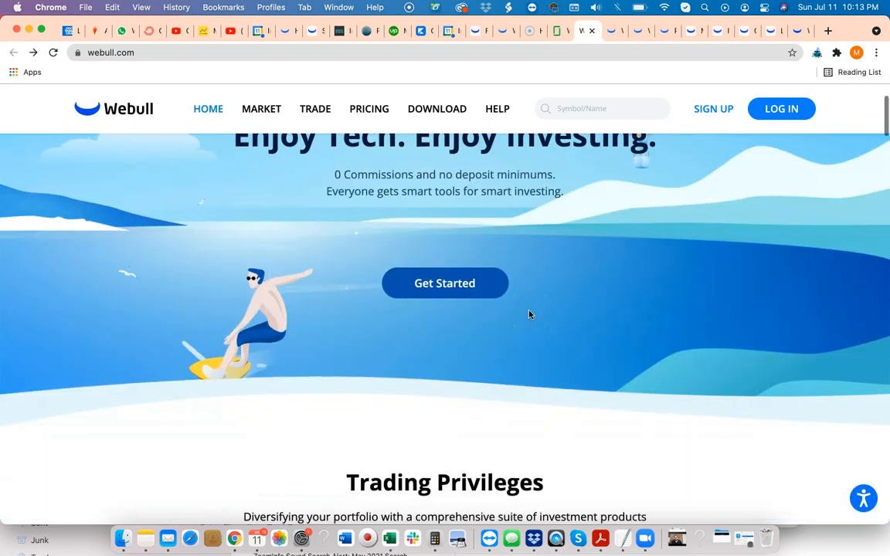
scroll("down", 3)
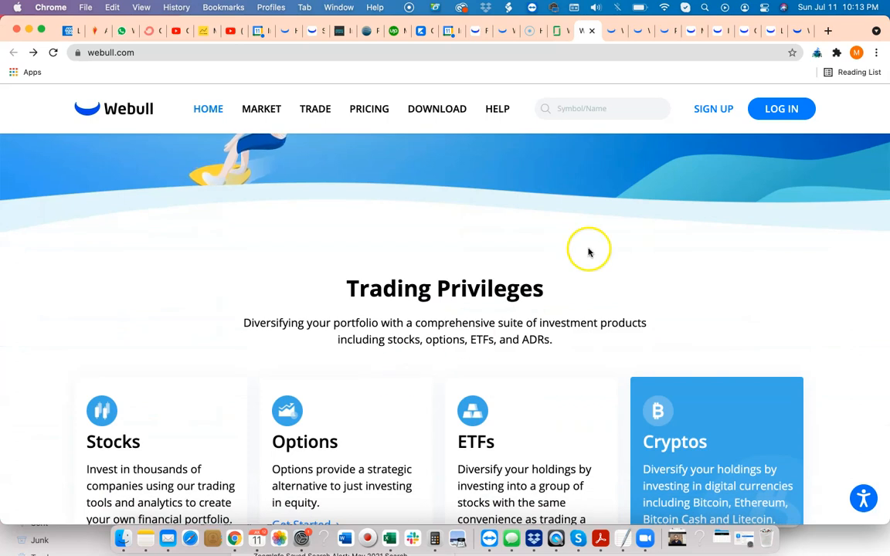
scroll("down", 3)
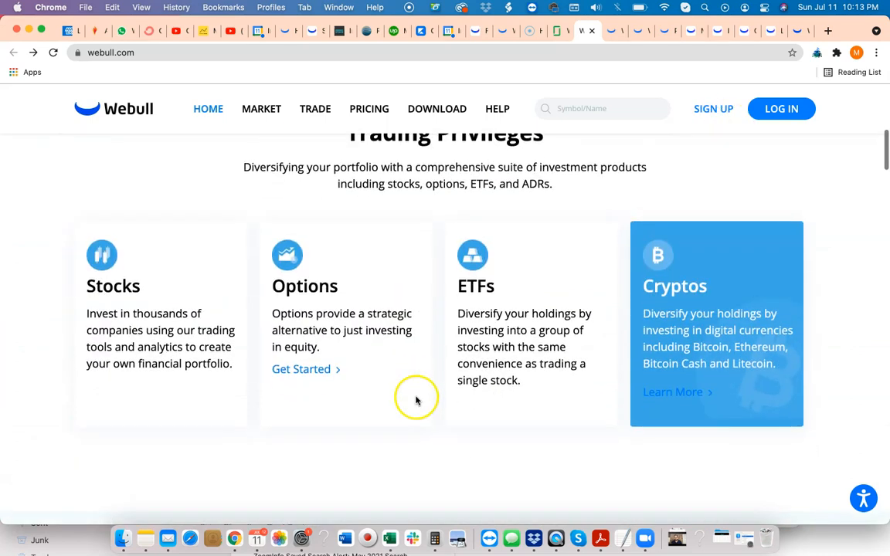
scroll("down", 3)
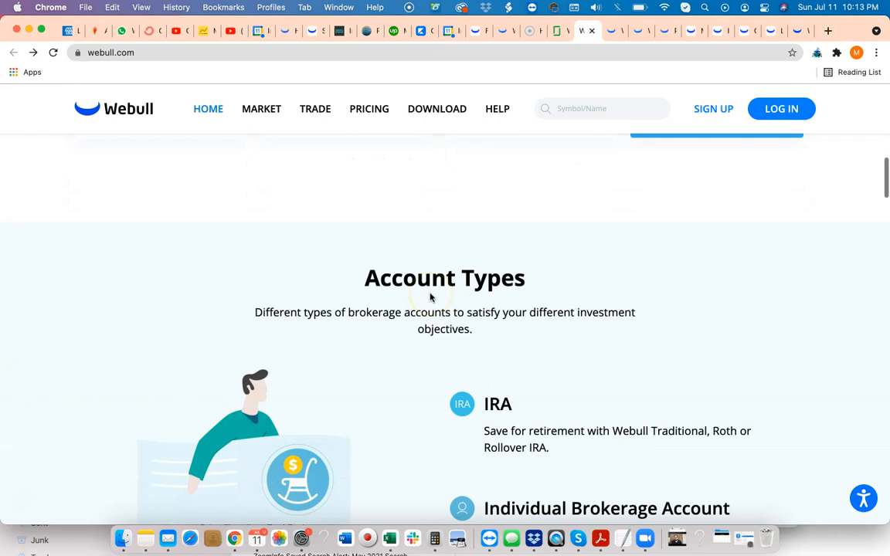
scroll("down", 3)
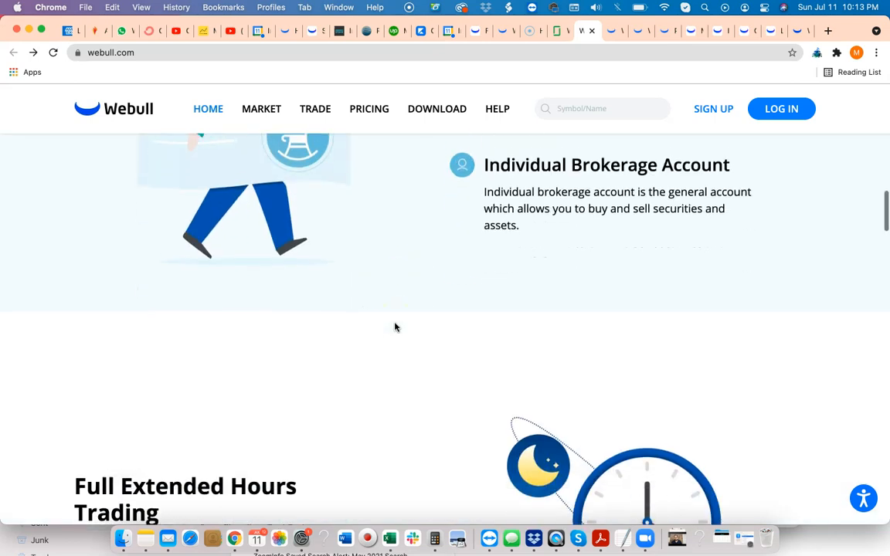
scroll("down", 3)
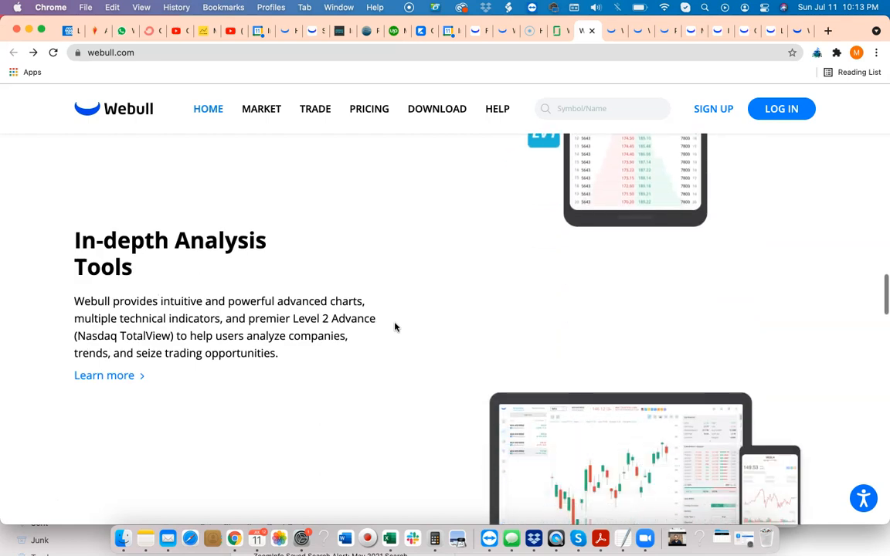
scroll("down", 3)
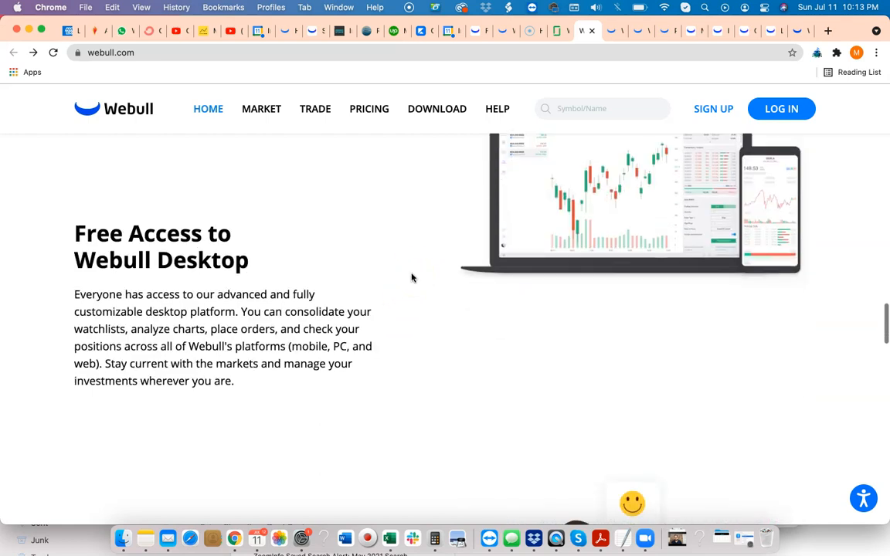
scroll("down", 3)
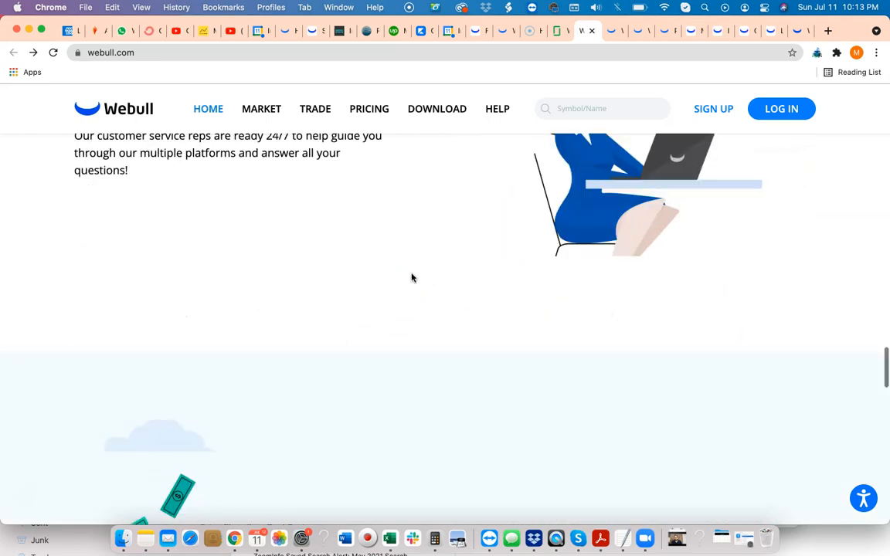
scroll("down", 3)
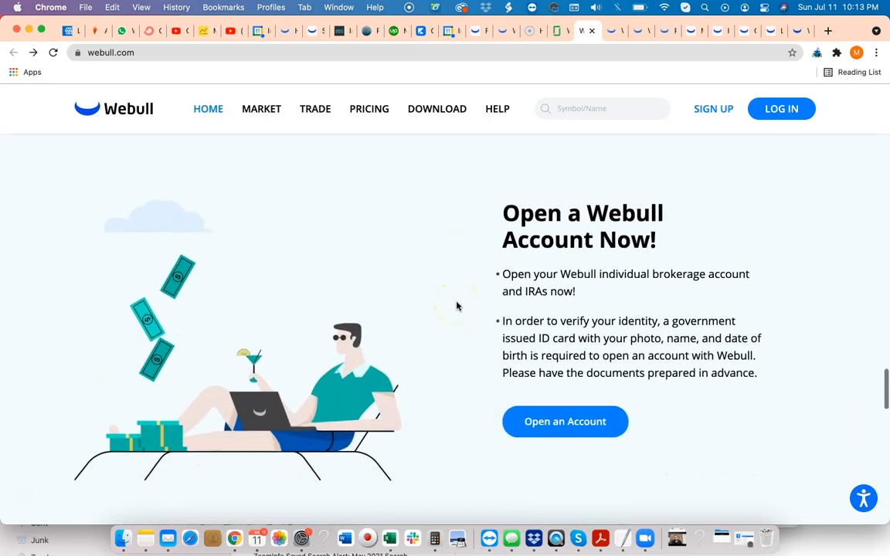
scroll("down", 3)
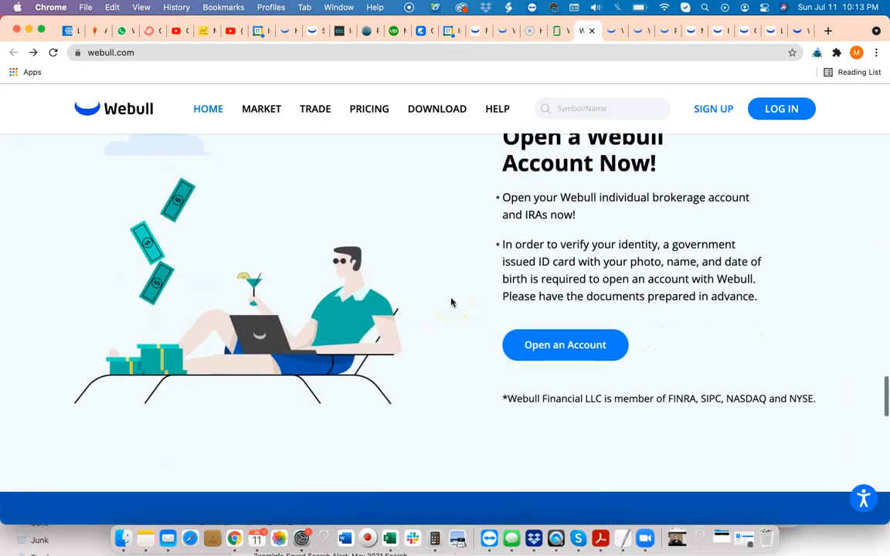
scroll("down", 3)
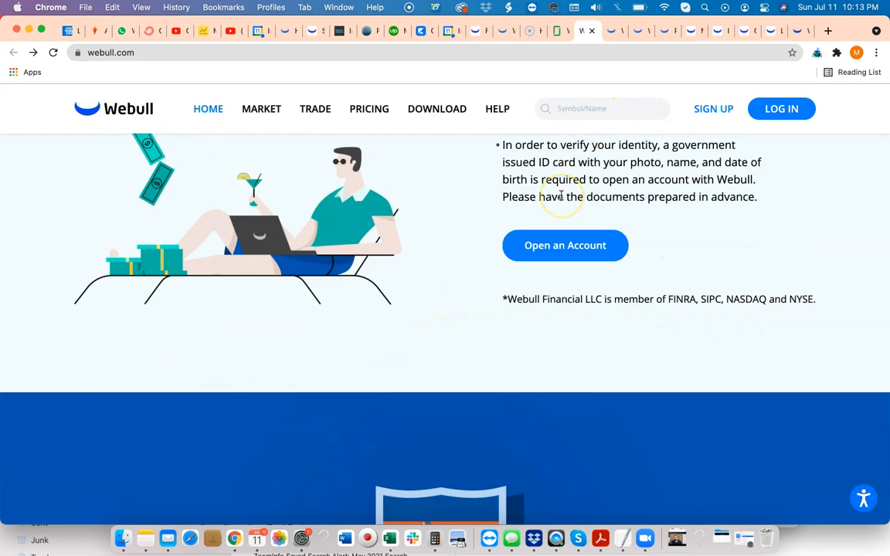
mouse_move(608, 34)
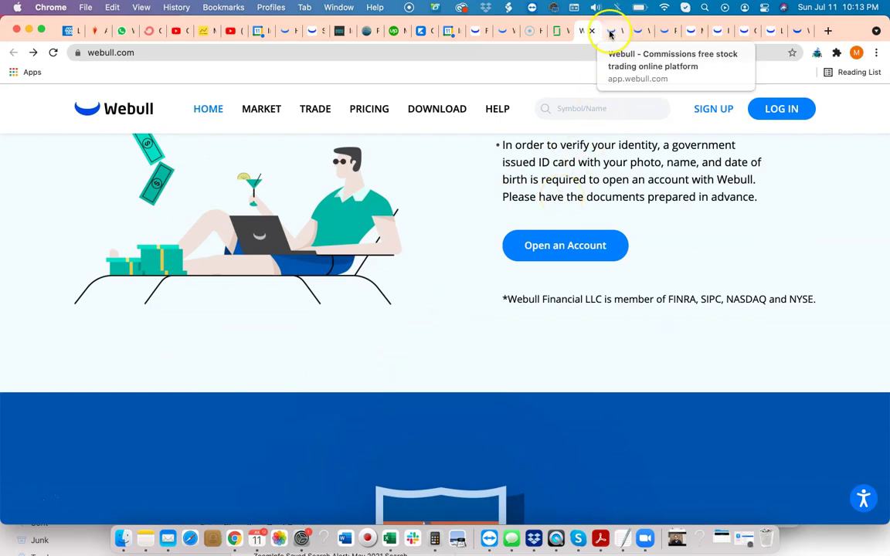
scroll("up", 3)
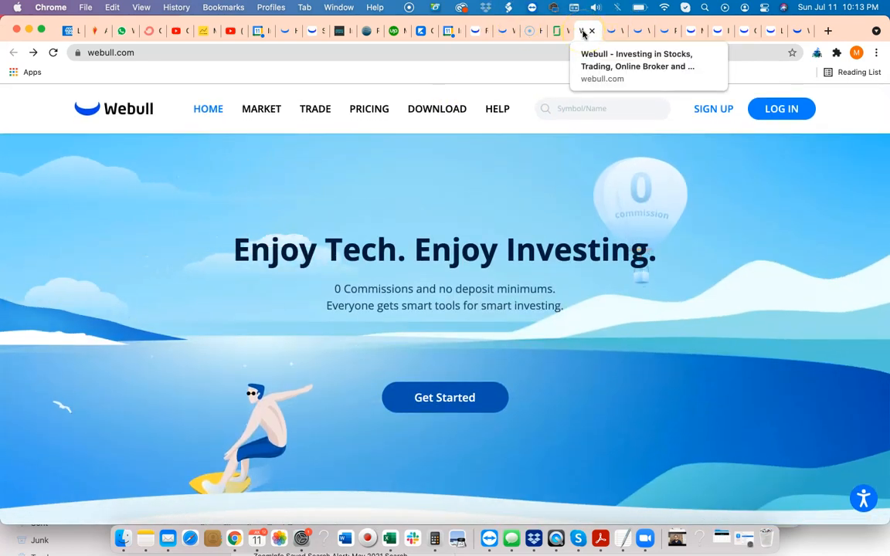
mouse_move(466, 102)
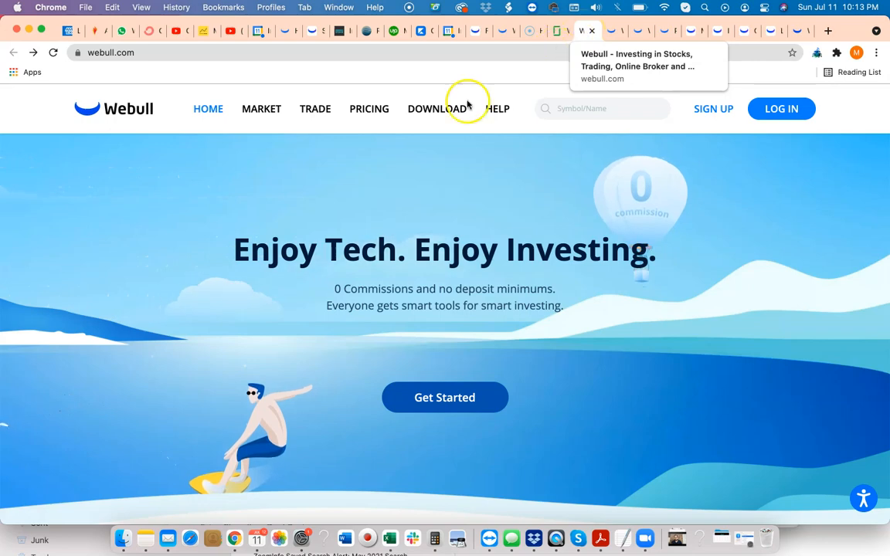
scroll("down", 3)
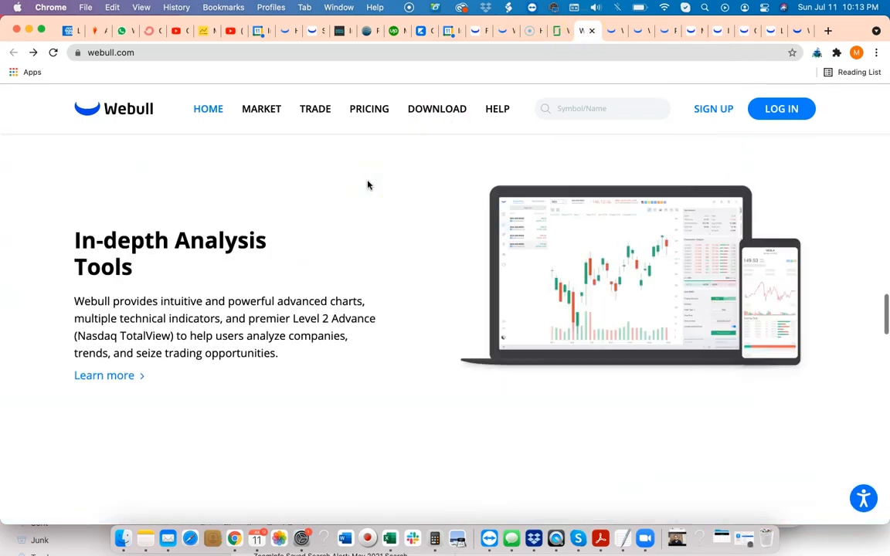
scroll("down", 3)
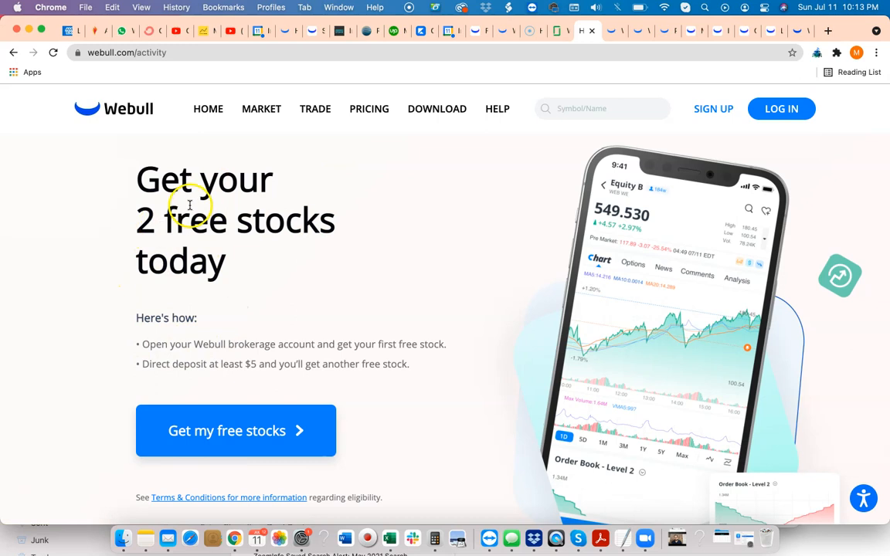
Scroll the free-stocks page down to the Why Webull benefits and clear the text selection
scroll("down", 3)
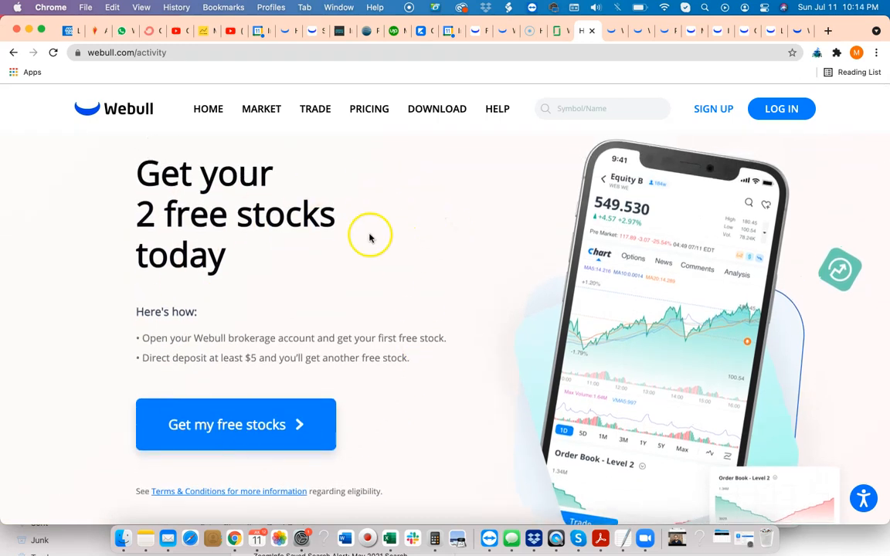
scroll("down", 3)
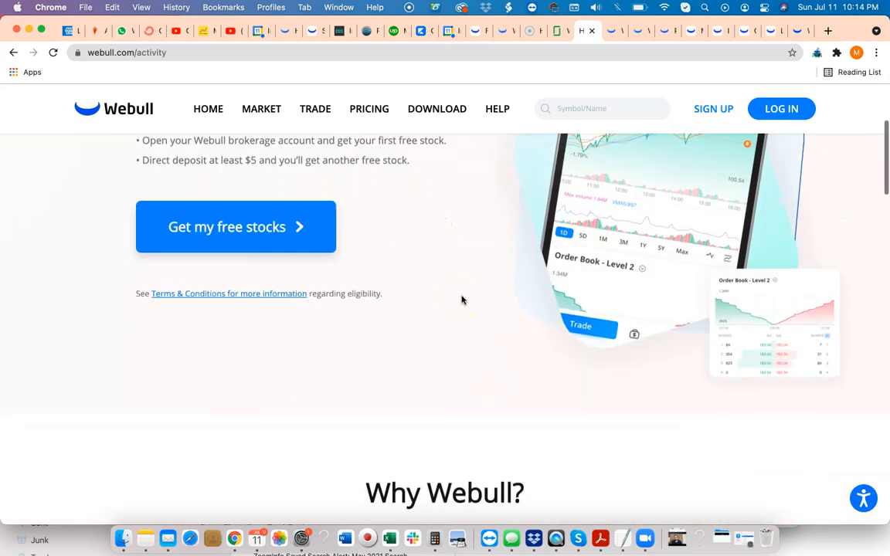
scroll("down", 3)
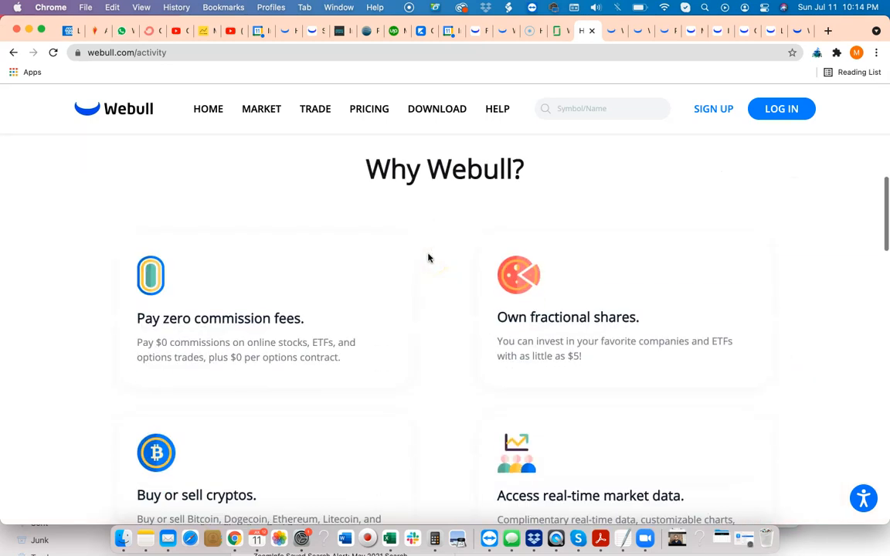
scroll("down", 3)
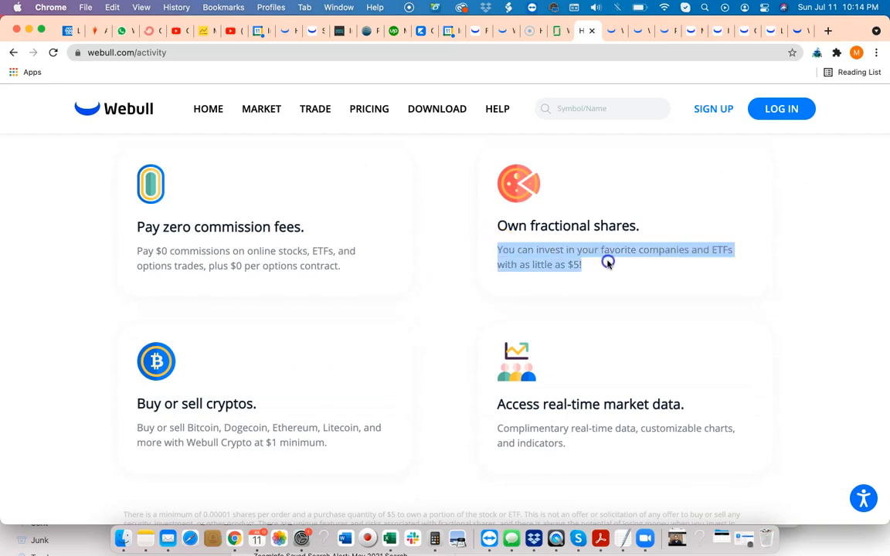
left_click(609, 262)
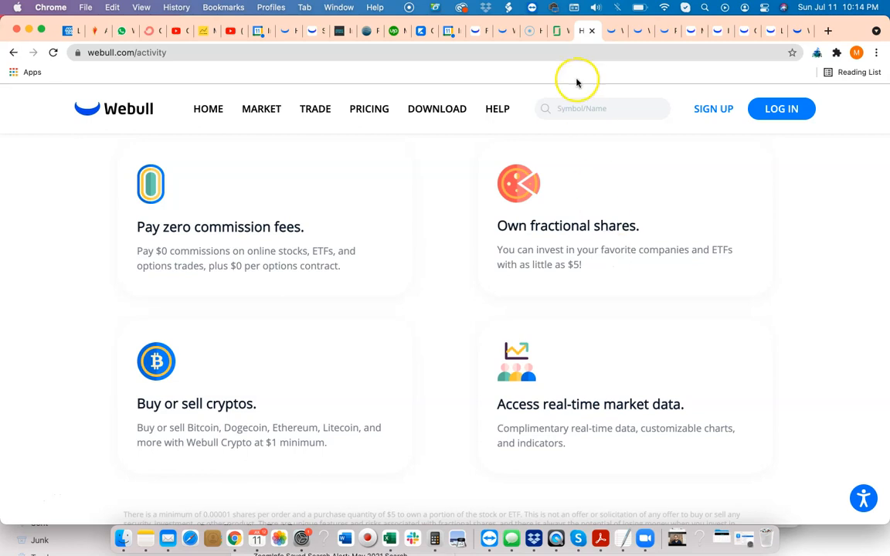
mouse_move(631, 255)
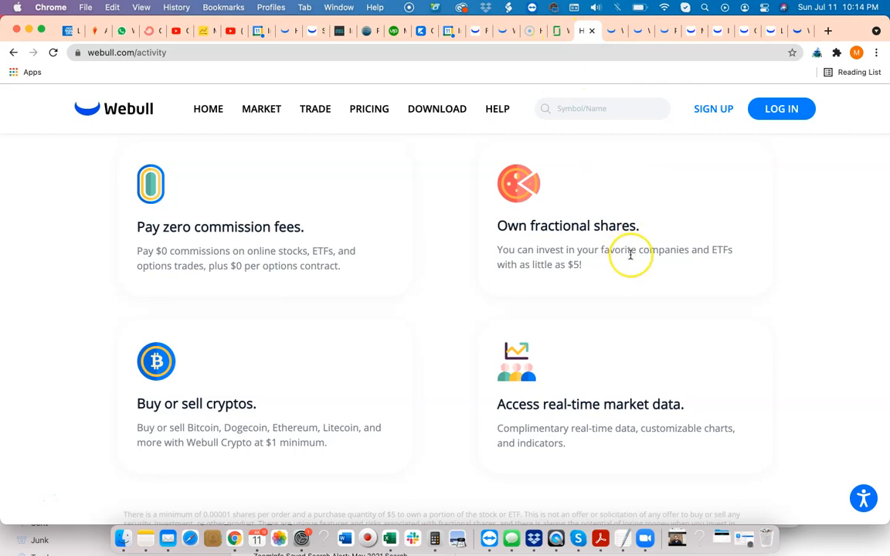
mouse_move(630, 255)
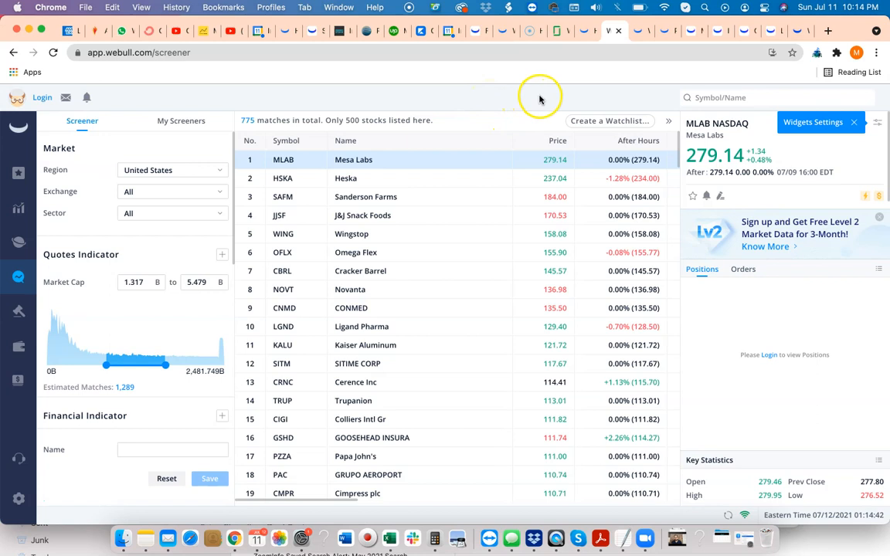
mouse_move(555, 163)
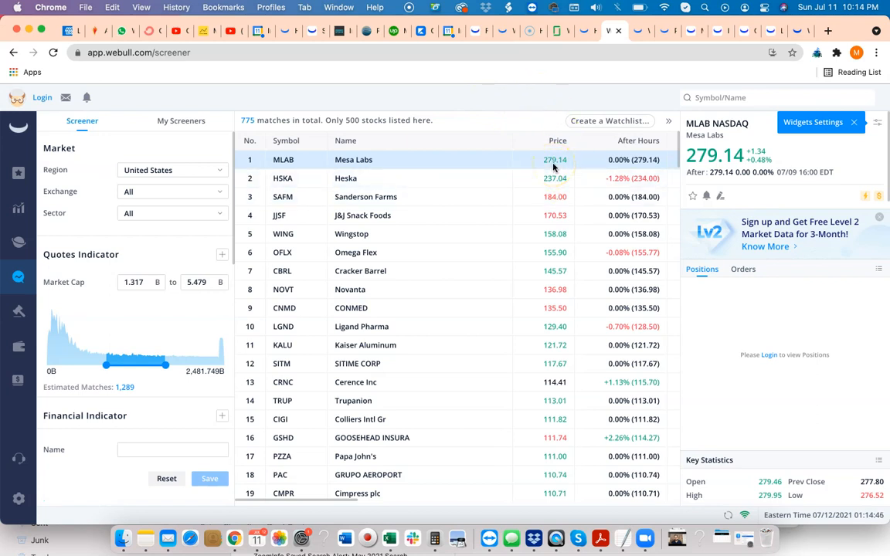
mouse_move(649, 44)
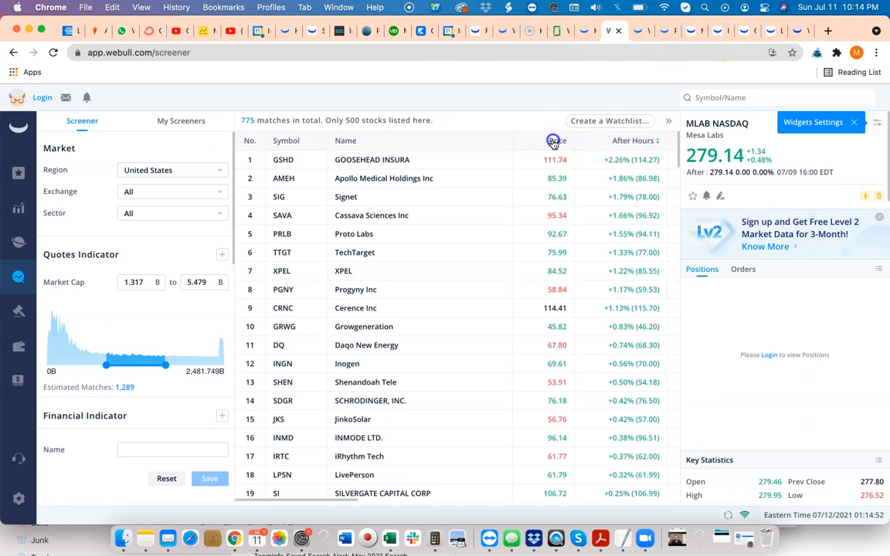
Re-sort the screener's 775 US stock matches by price in ascending order
left_click(553, 140)
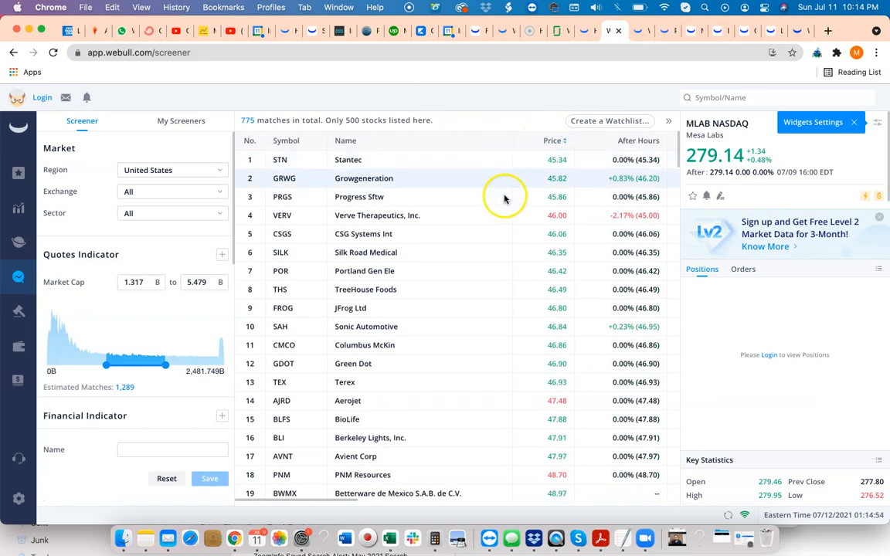
mouse_move(556, 132)
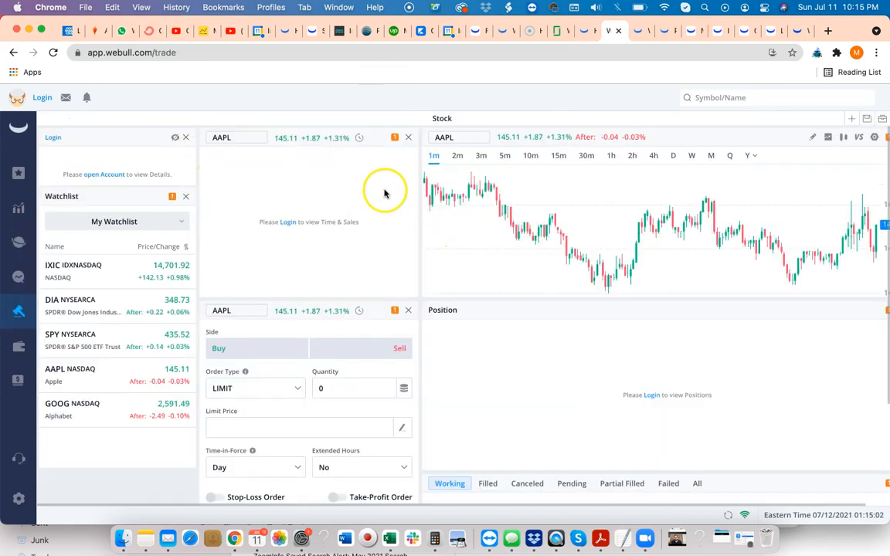
mouse_move(232, 215)
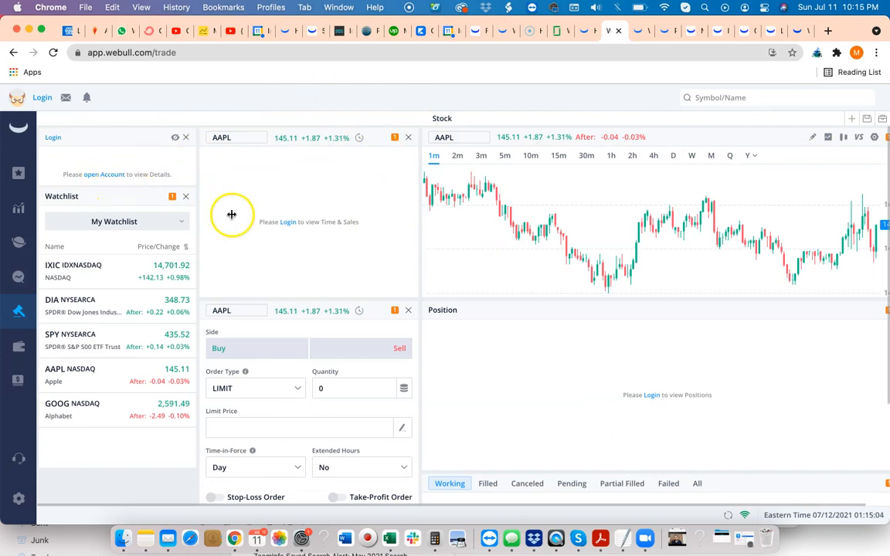
mouse_move(340, 260)
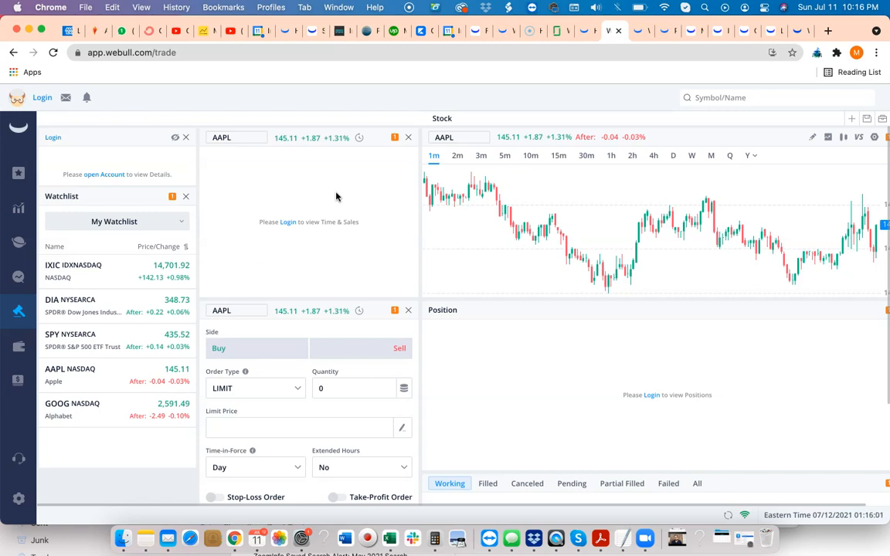
mouse_move(173, 228)
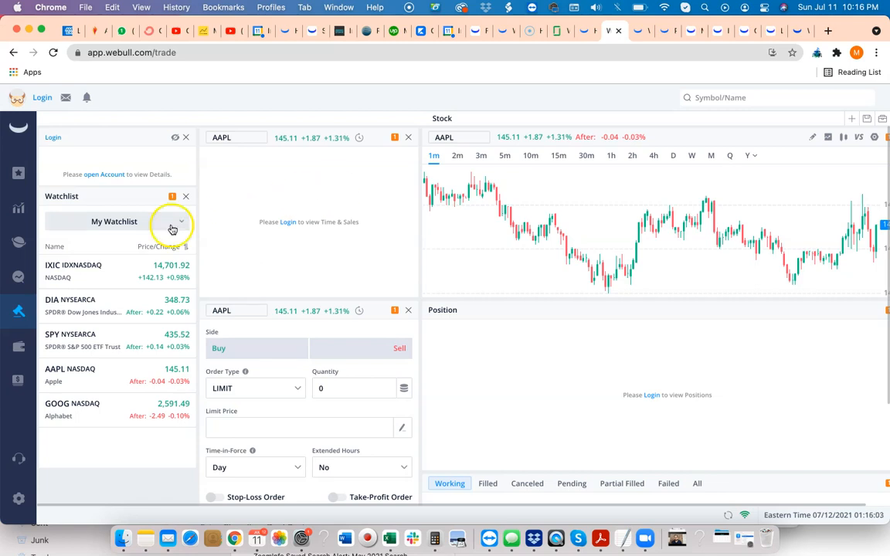
mouse_move(198, 253)
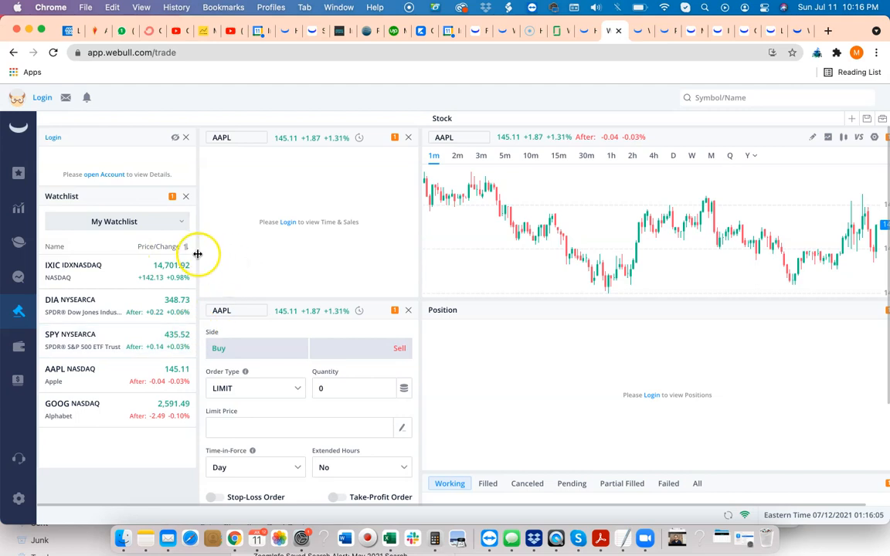
mouse_move(18, 276)
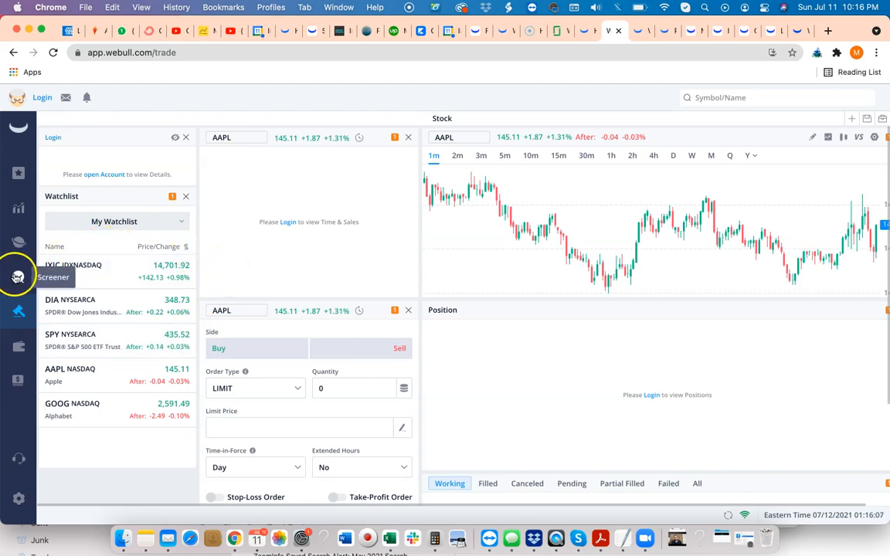
mouse_move(18, 241)
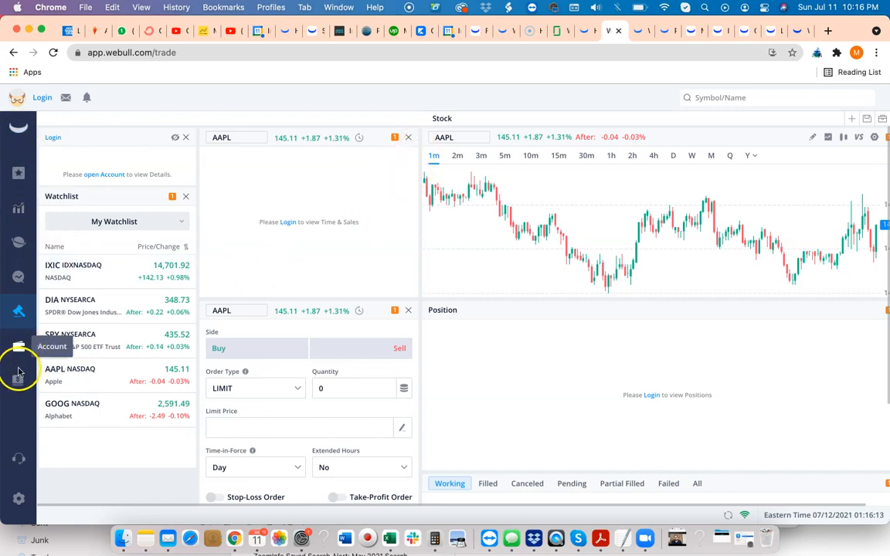
mouse_move(19, 380)
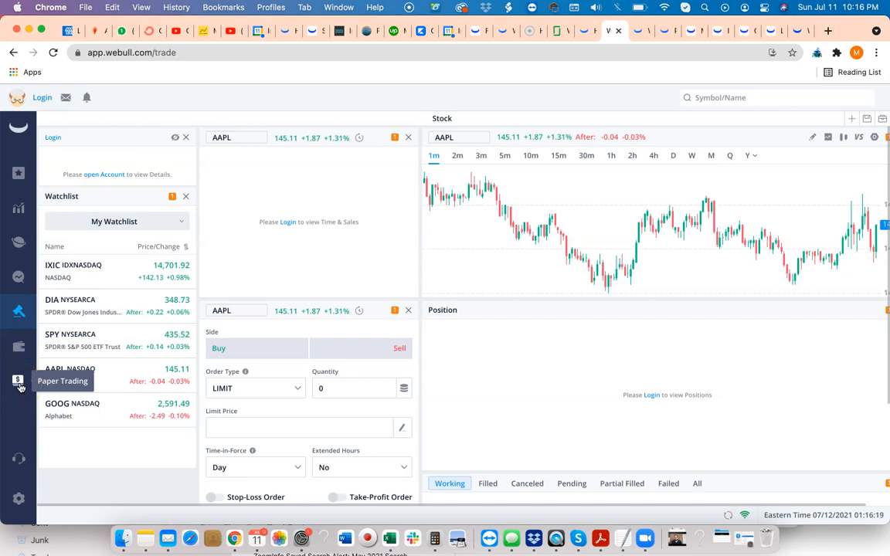
Switch from the AAPL trade page to the paper trading page via the sidebar
left_click(17, 380)
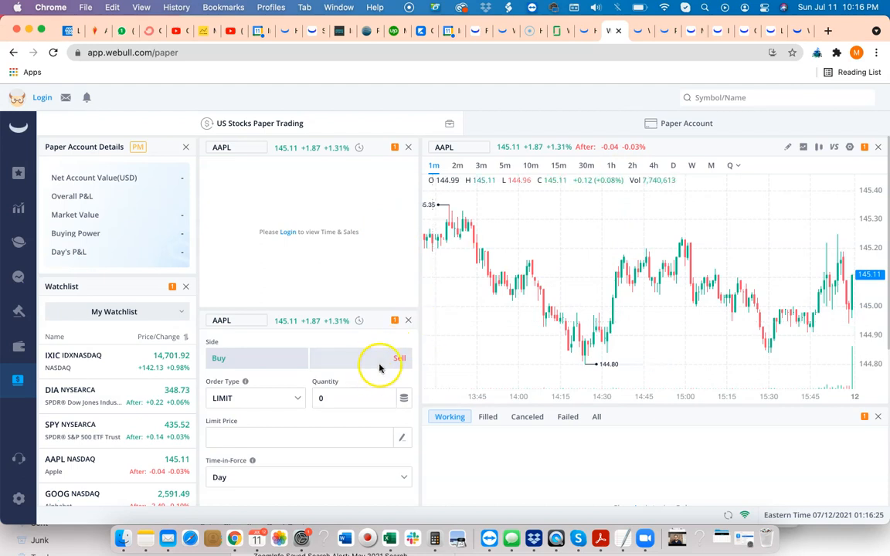
mouse_move(200, 367)
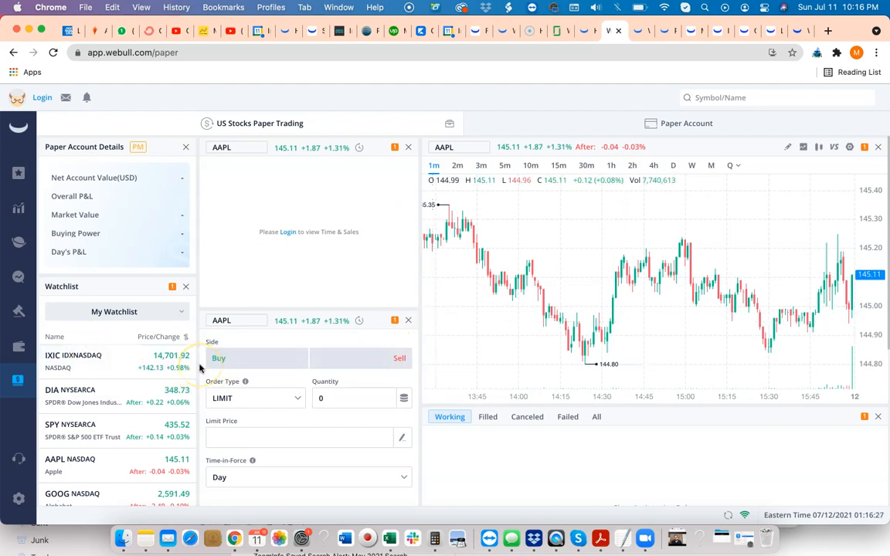
mouse_move(431, 253)
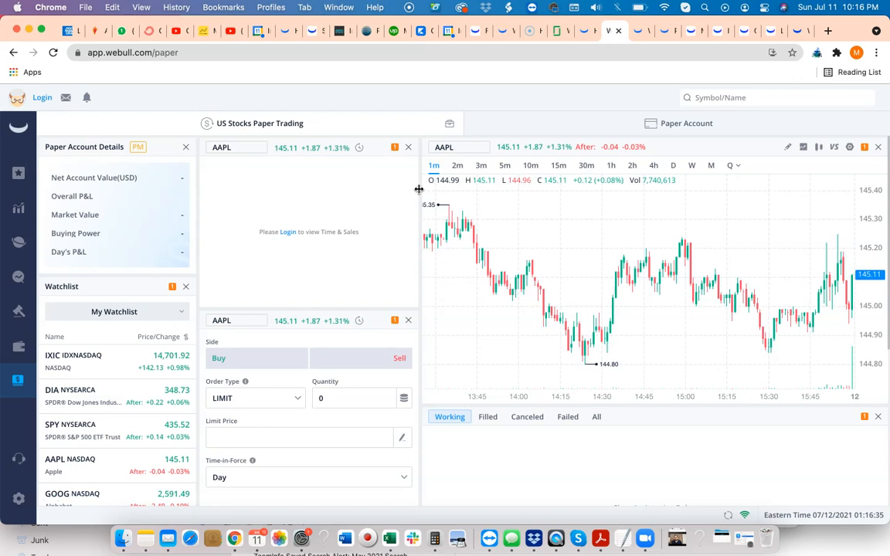
mouse_move(498, 99)
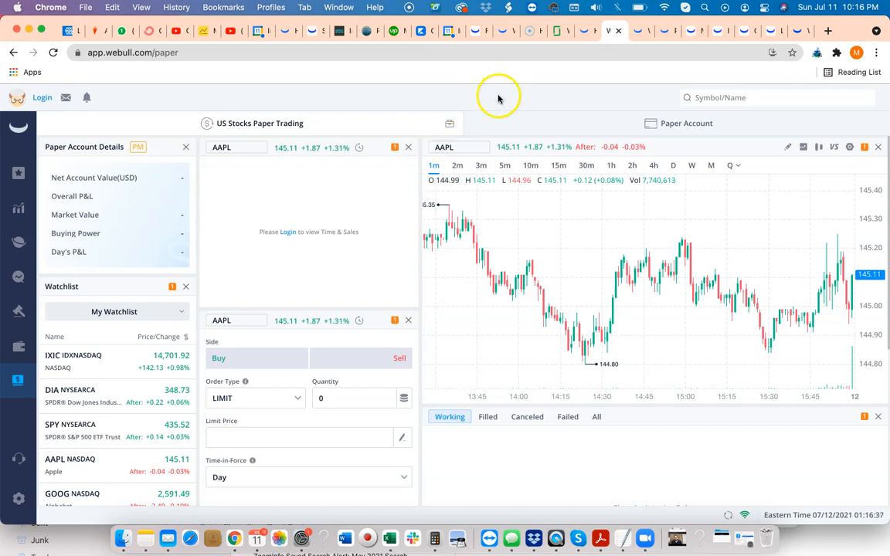
mouse_move(519, 71)
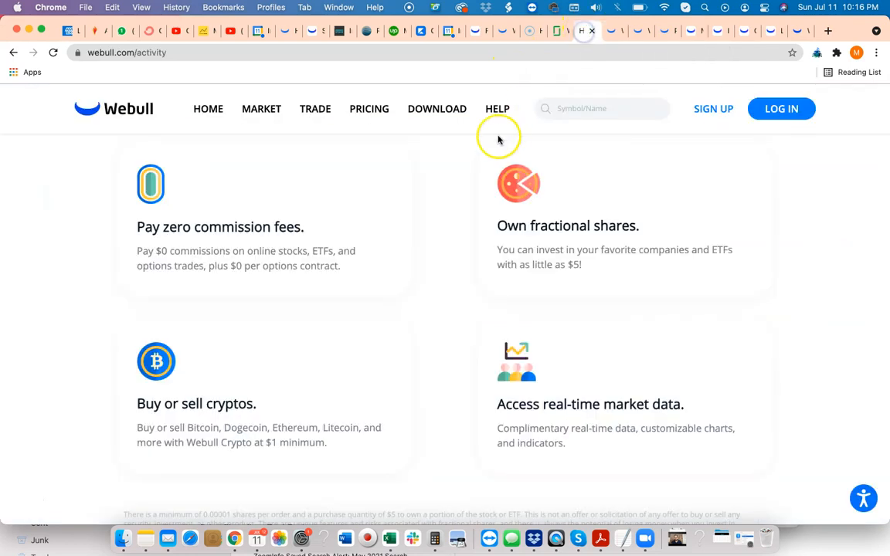
Scroll the free-stocks promotion page down to its Why Webull section
scroll("up", 3)
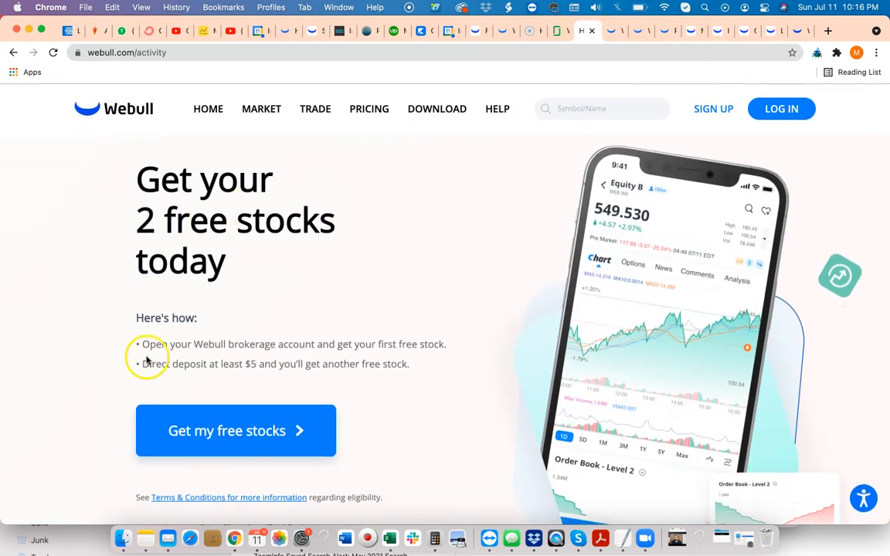
mouse_move(387, 379)
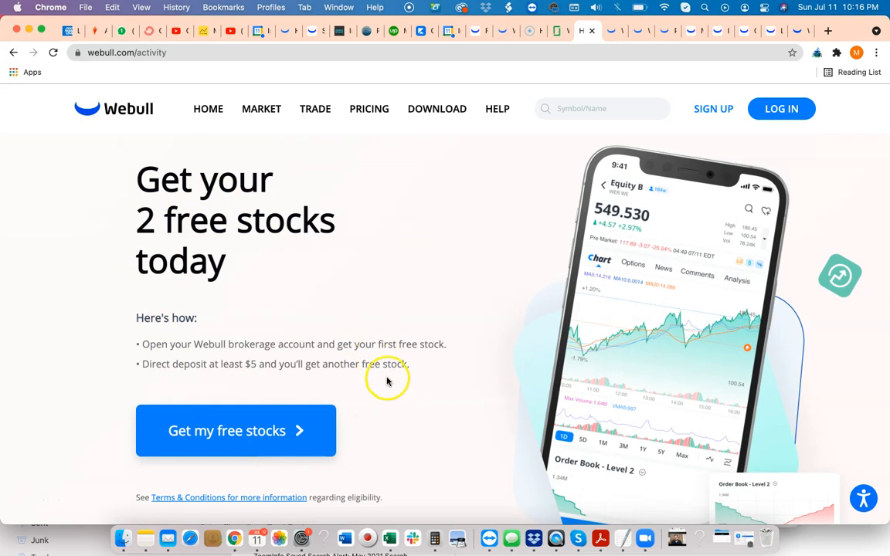
scroll("down", 3)
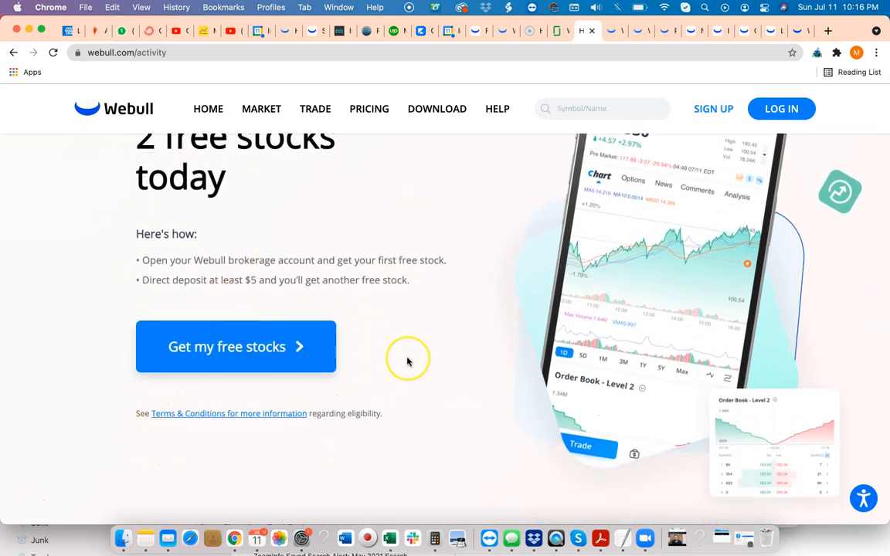
scroll("down", 3)
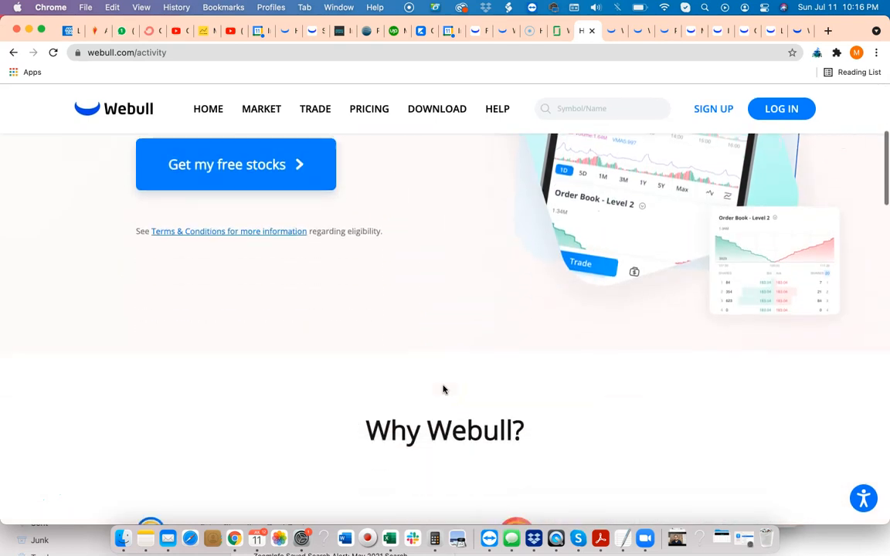
scroll("down", 3)
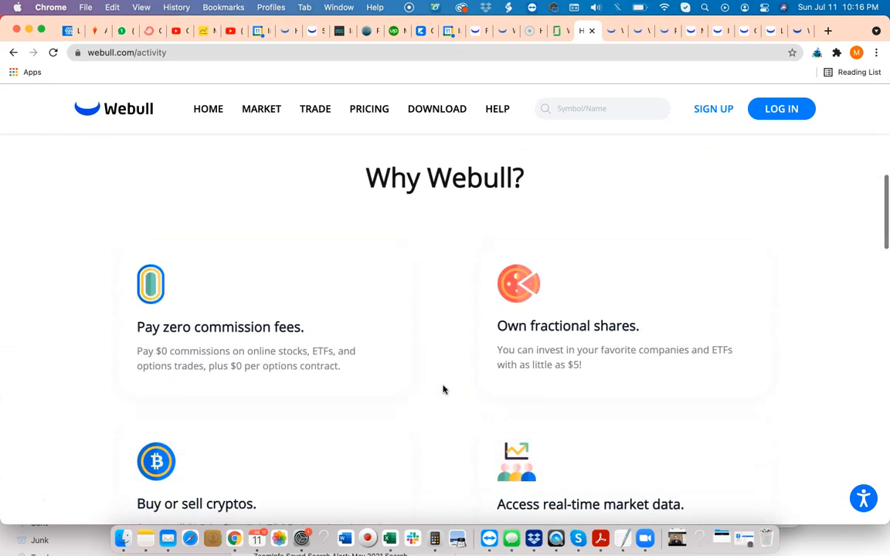
scroll("down", 3)
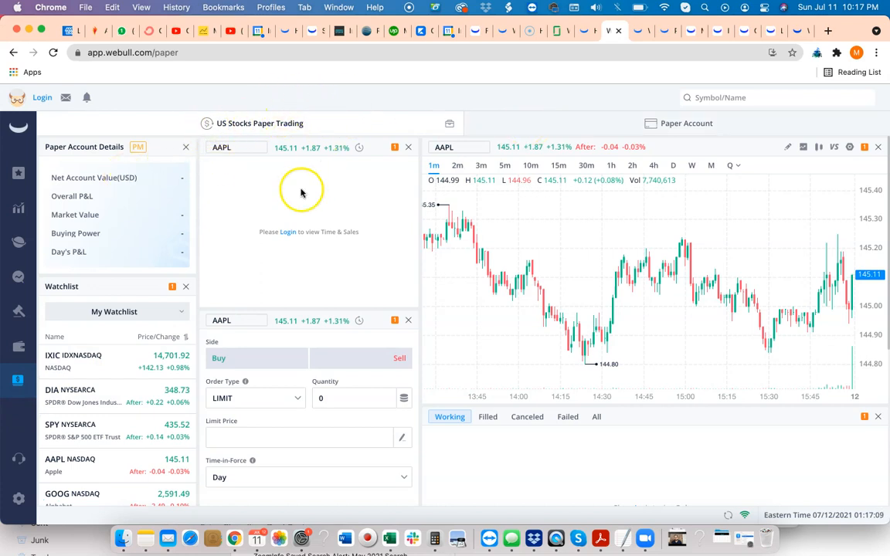
mouse_move(78, 224)
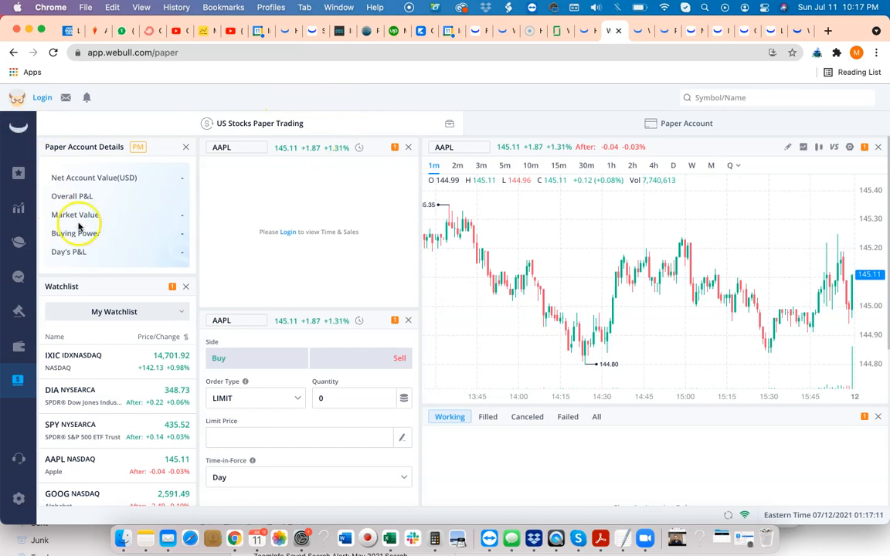
mouse_move(275, 108)
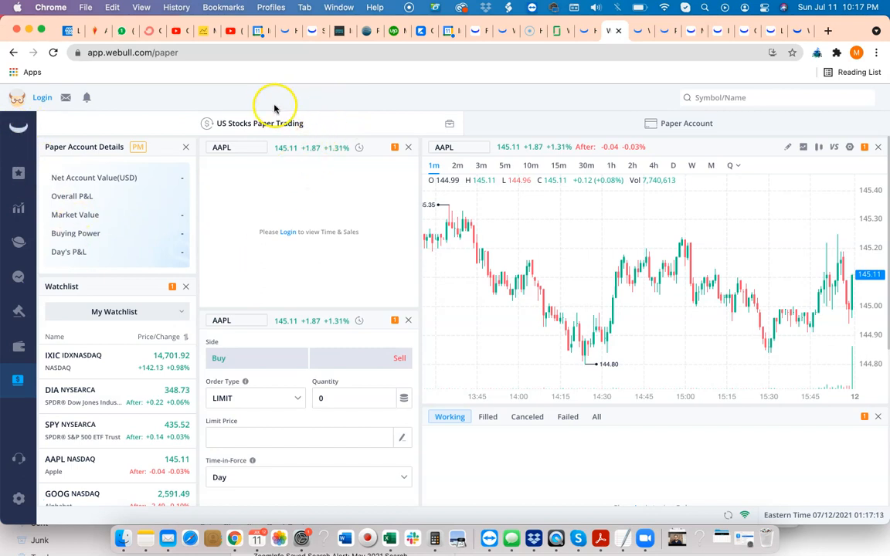
mouse_move(185, 158)
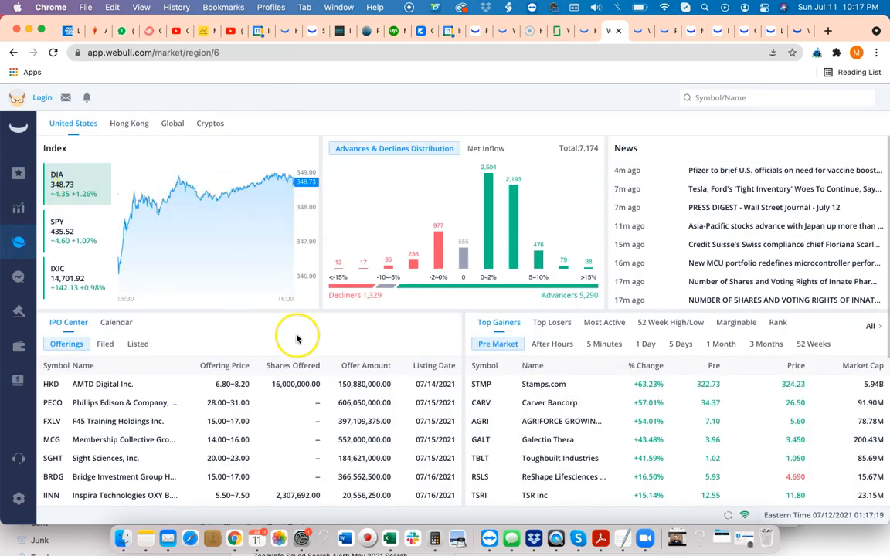
Scroll down the United States market overview past indices toward IPOs and top gainers
scroll("down", 3)
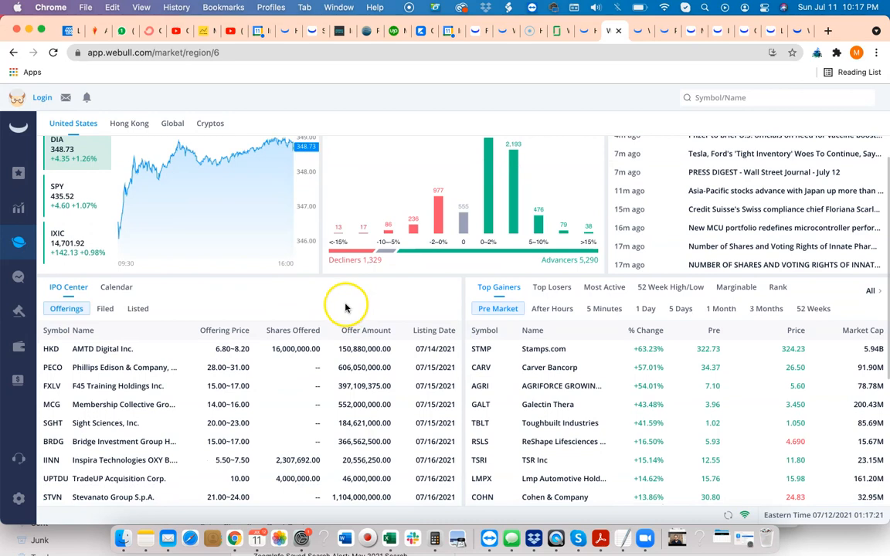
scroll("down", 3)
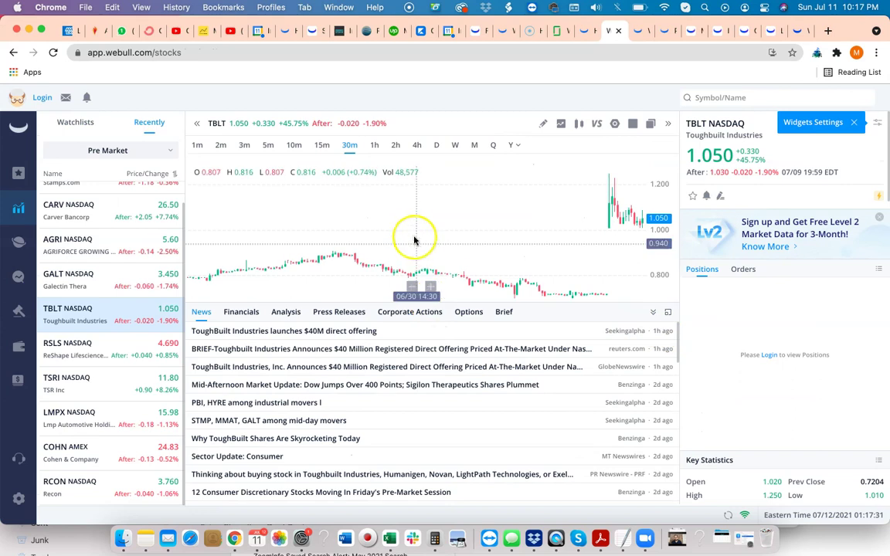
mouse_move(614, 123)
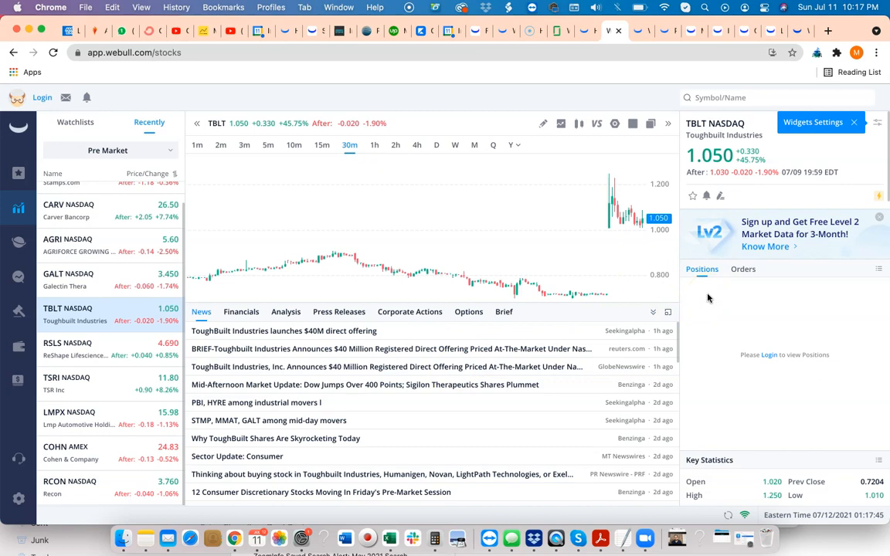
mouse_move(553, 375)
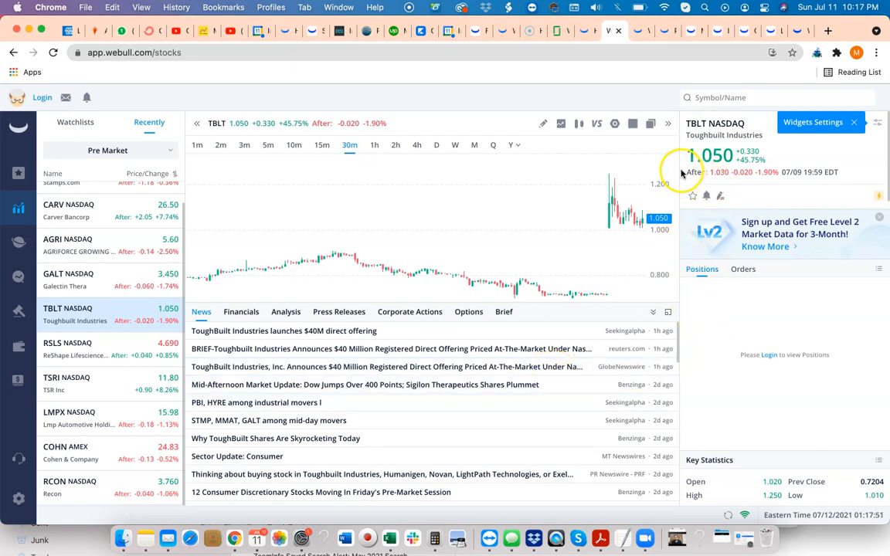
mouse_move(683, 145)
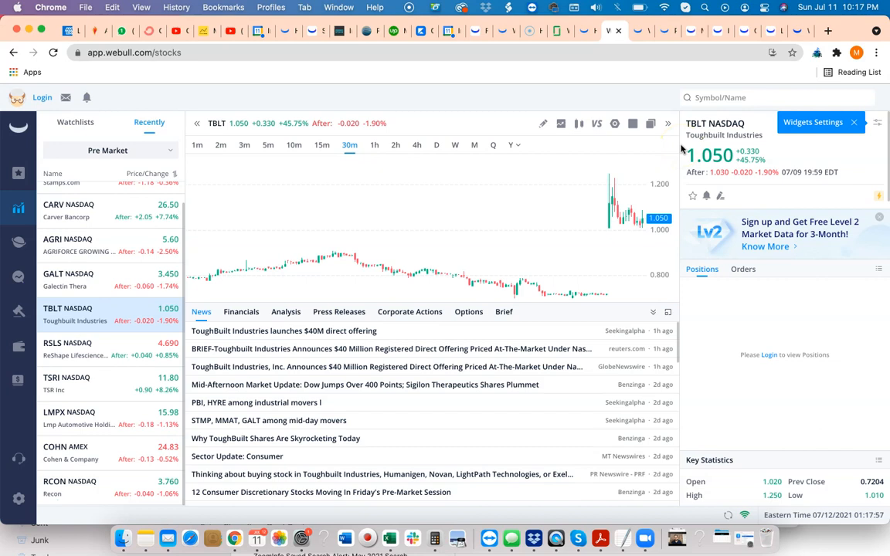
mouse_move(380, 57)
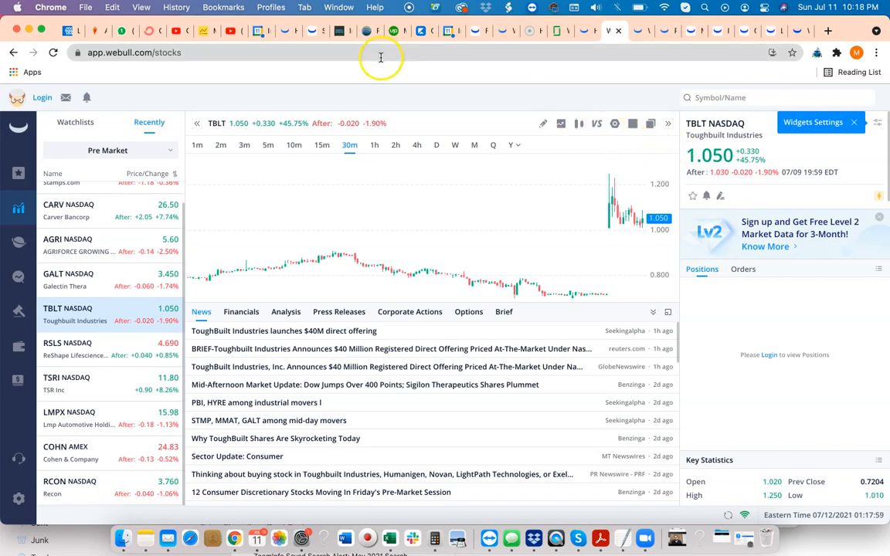